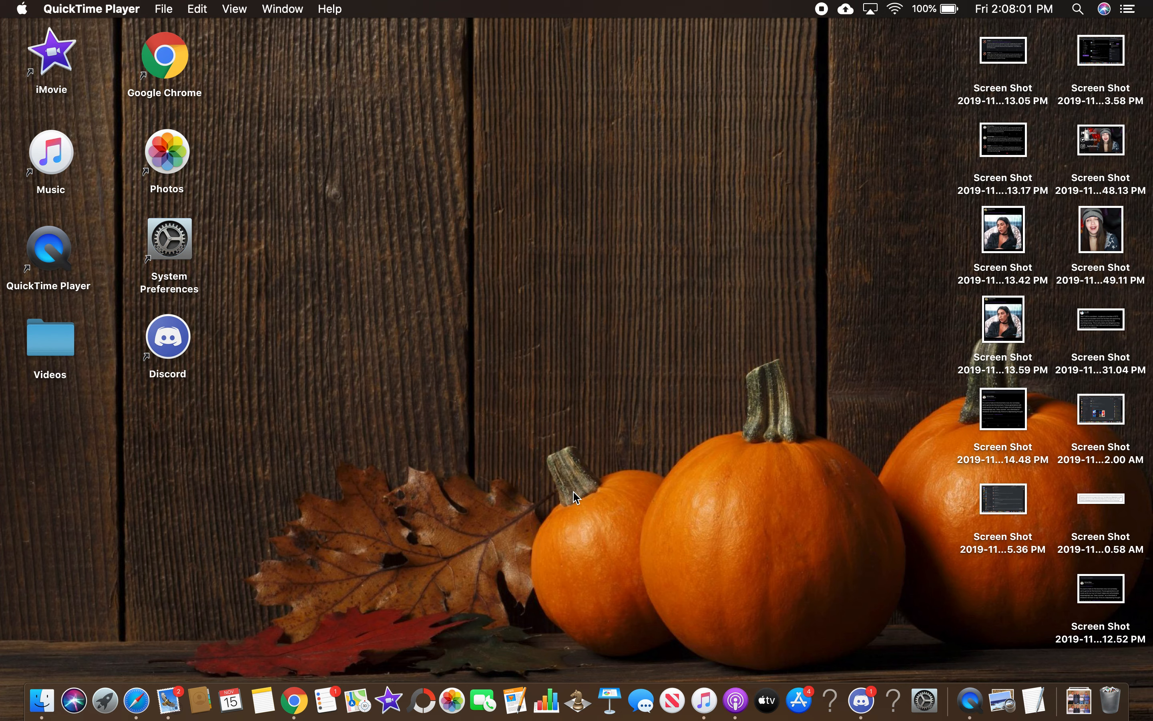
{"action": "mouse_move", "coordinate": [41, 700]}
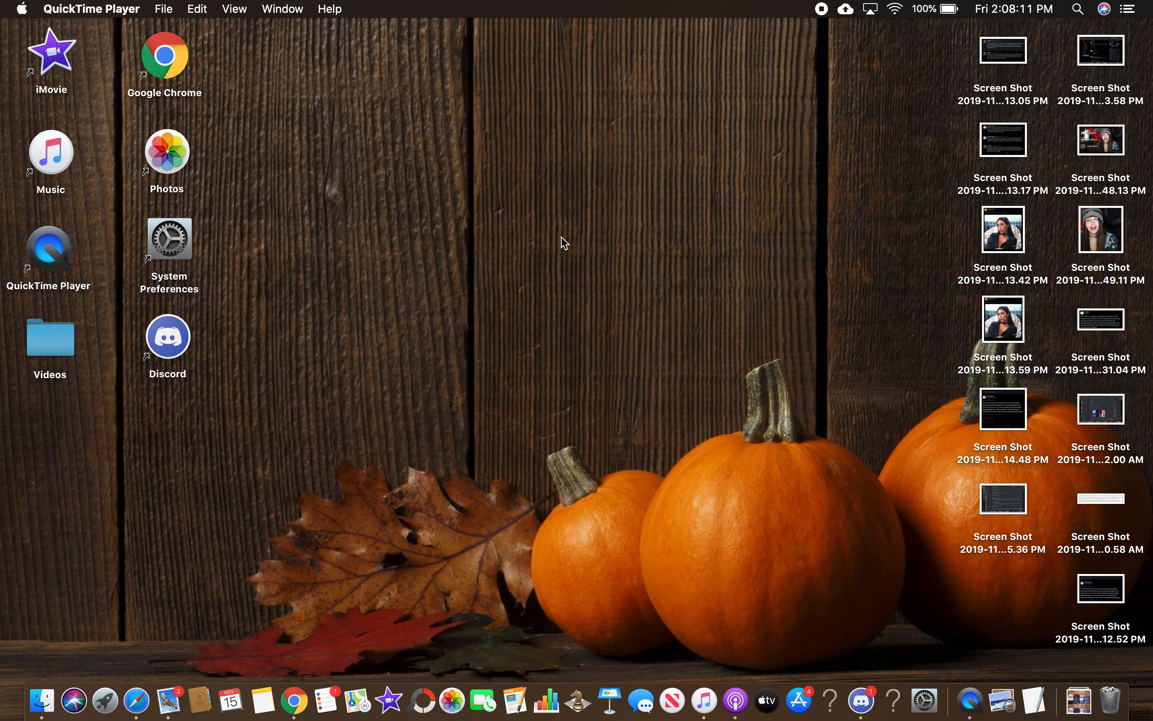
{"action": "mouse_move", "coordinate": [577, 707]}
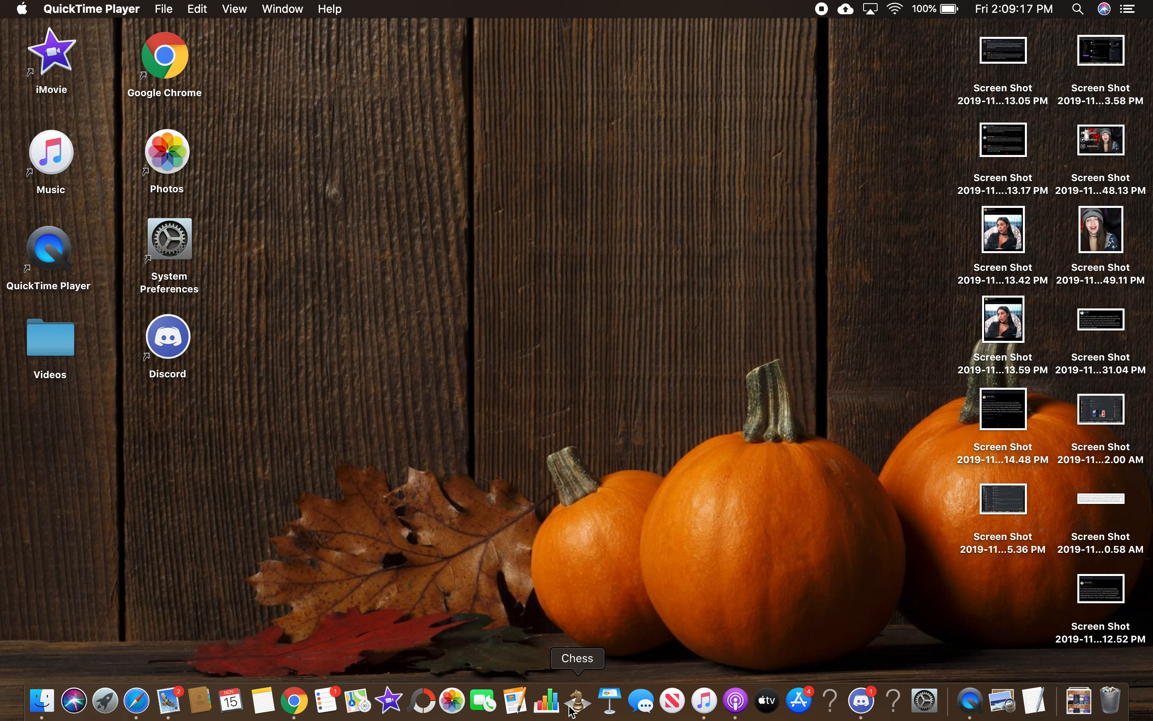
Launch Chess from the Dock so a new game against the computer opens.
{"action": "left_click", "coordinate": [577, 699]}
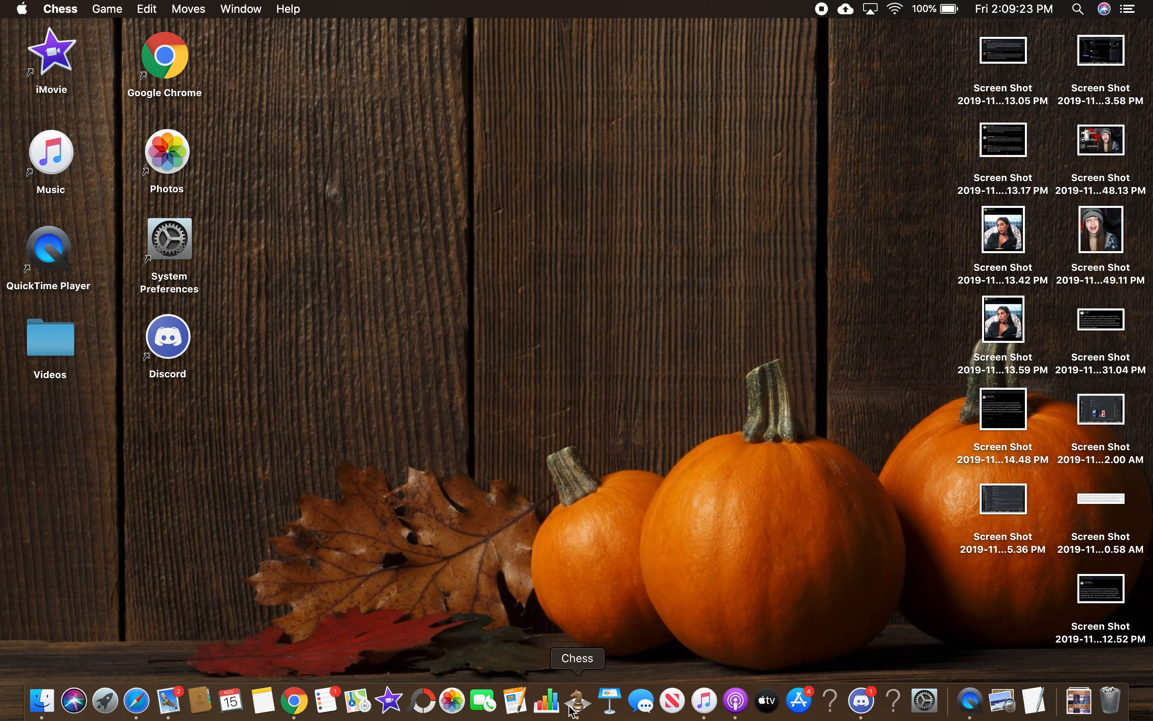
{"action": "left_click", "coordinate": [579, 700]}
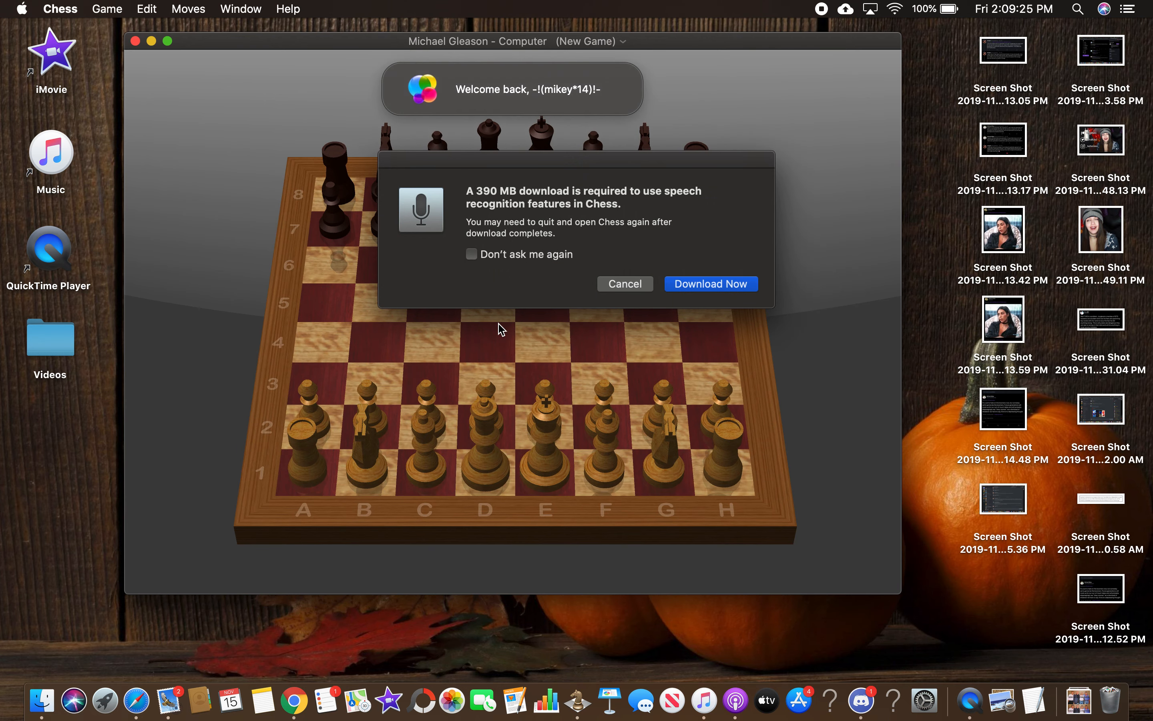
{"action": "mouse_move", "coordinate": [628, 248]}
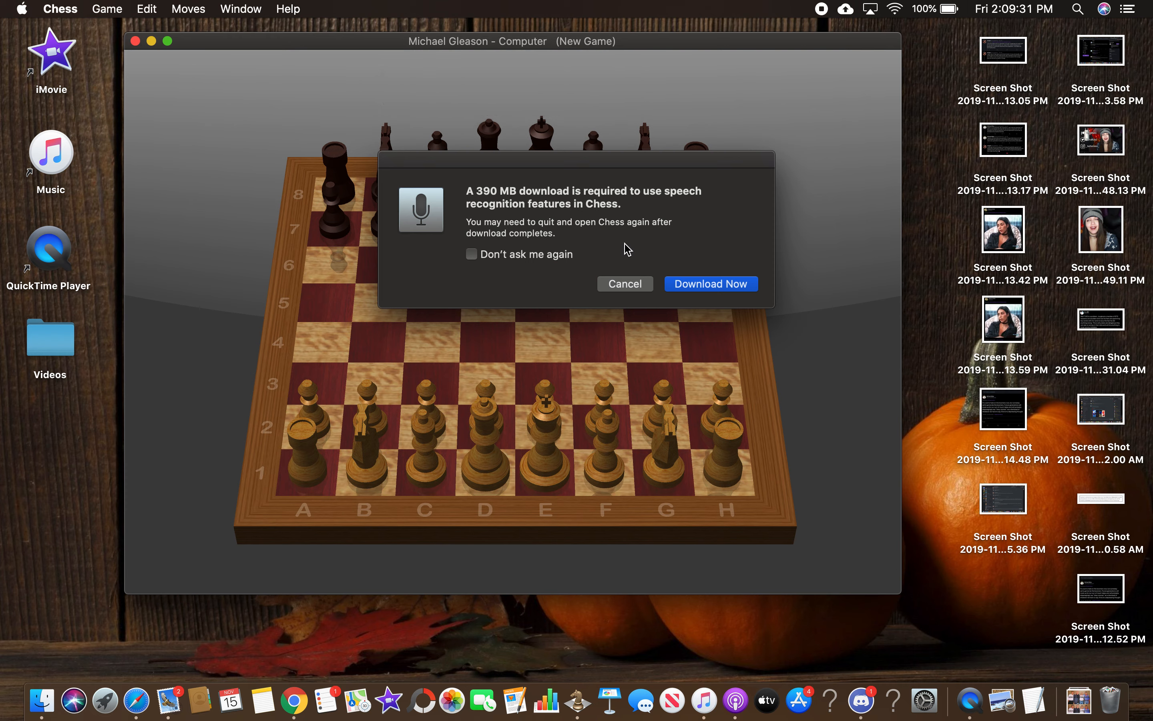
{"action": "mouse_move", "coordinate": [582, 258]}
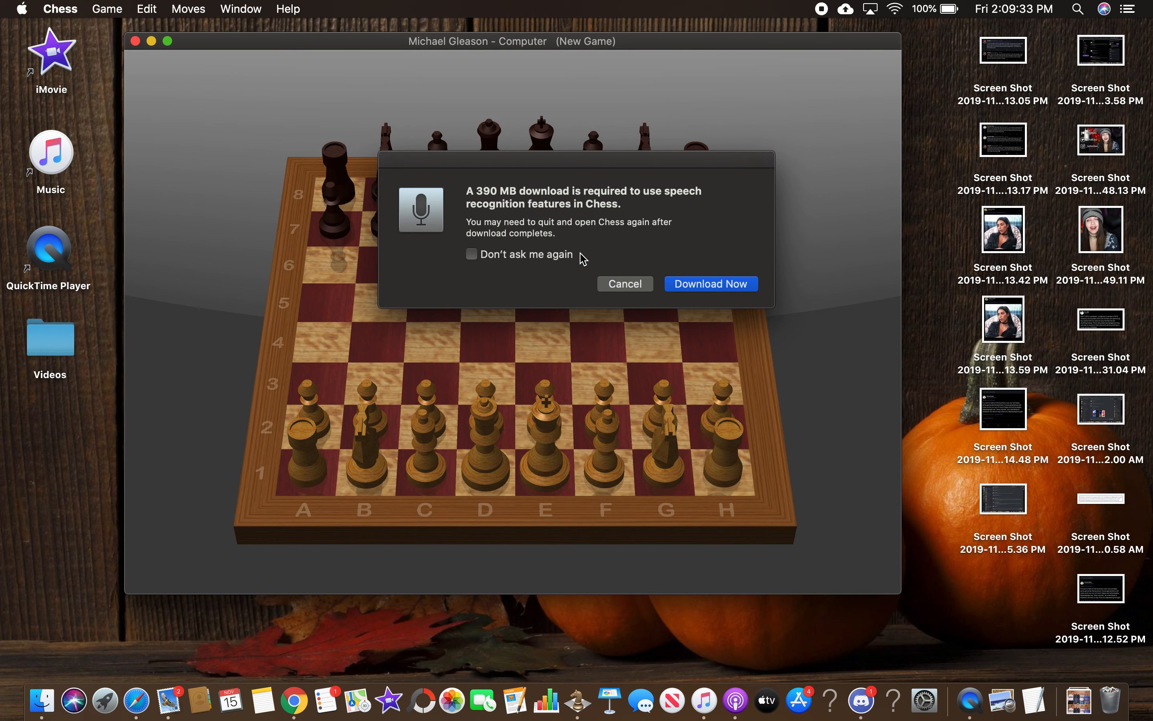
{"action": "mouse_move", "coordinate": [509, 199]}
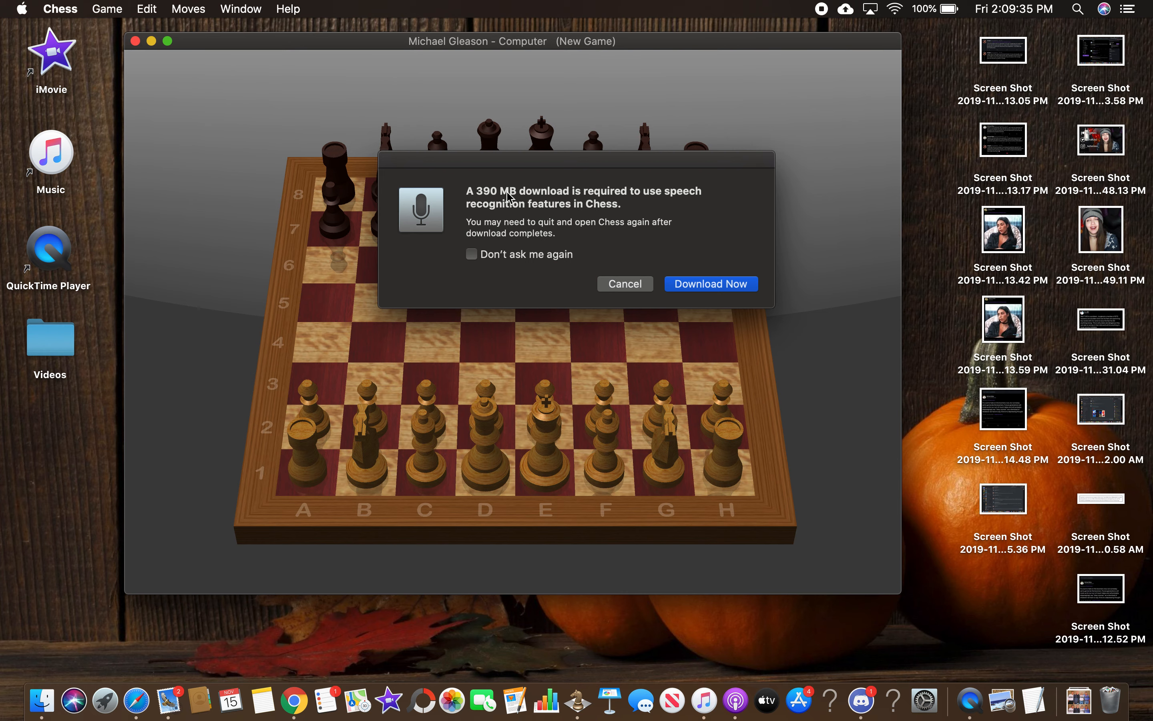
{"action": "mouse_move", "coordinate": [778, 285]}
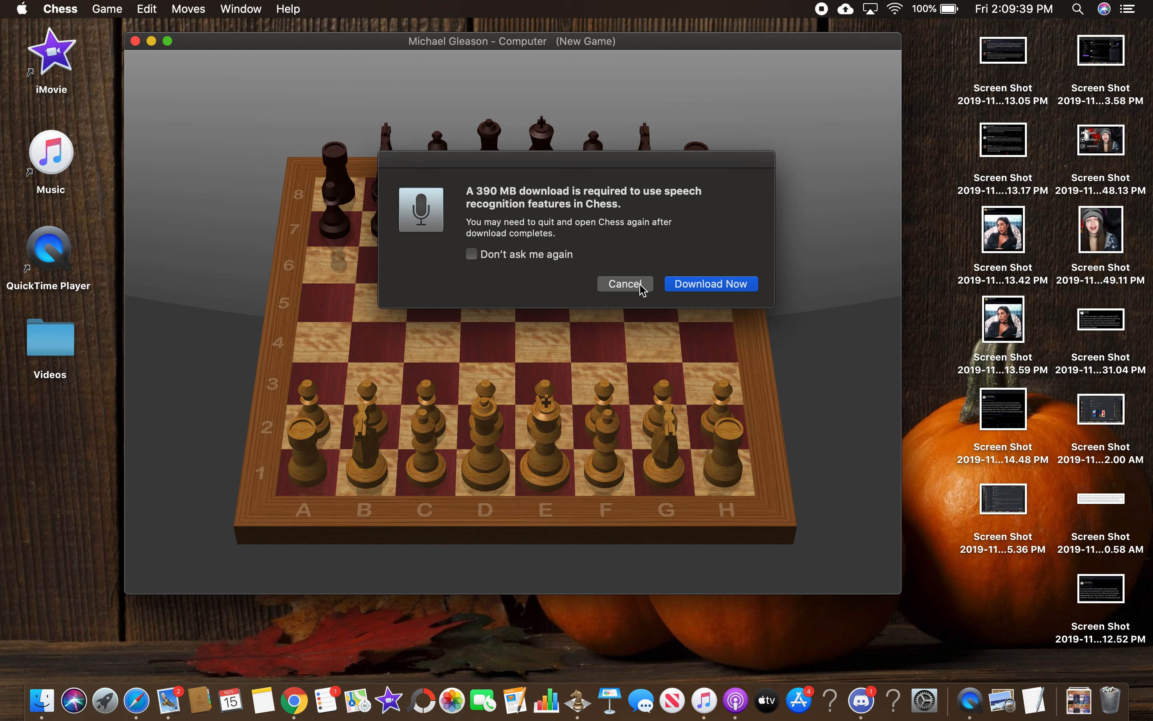
Decline the speech recognition download prompt, leaving the board ready for play.
{"action": "left_click", "coordinate": [625, 284]}
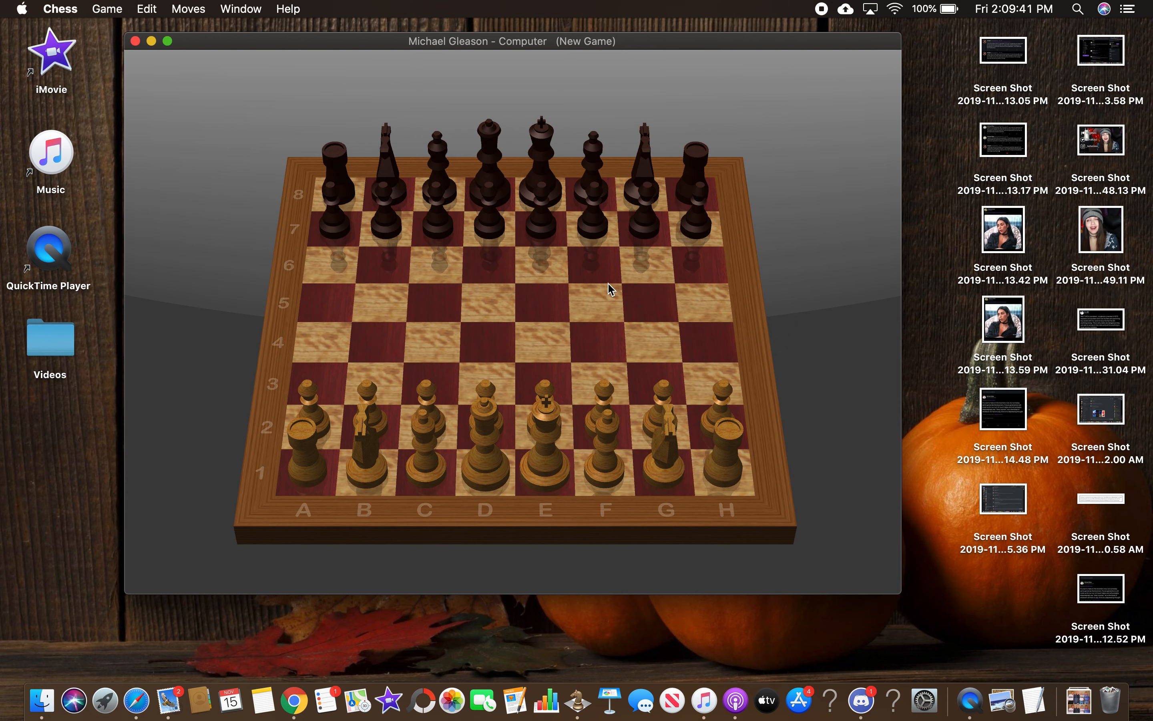
{"action": "mouse_move", "coordinate": [641, 370]}
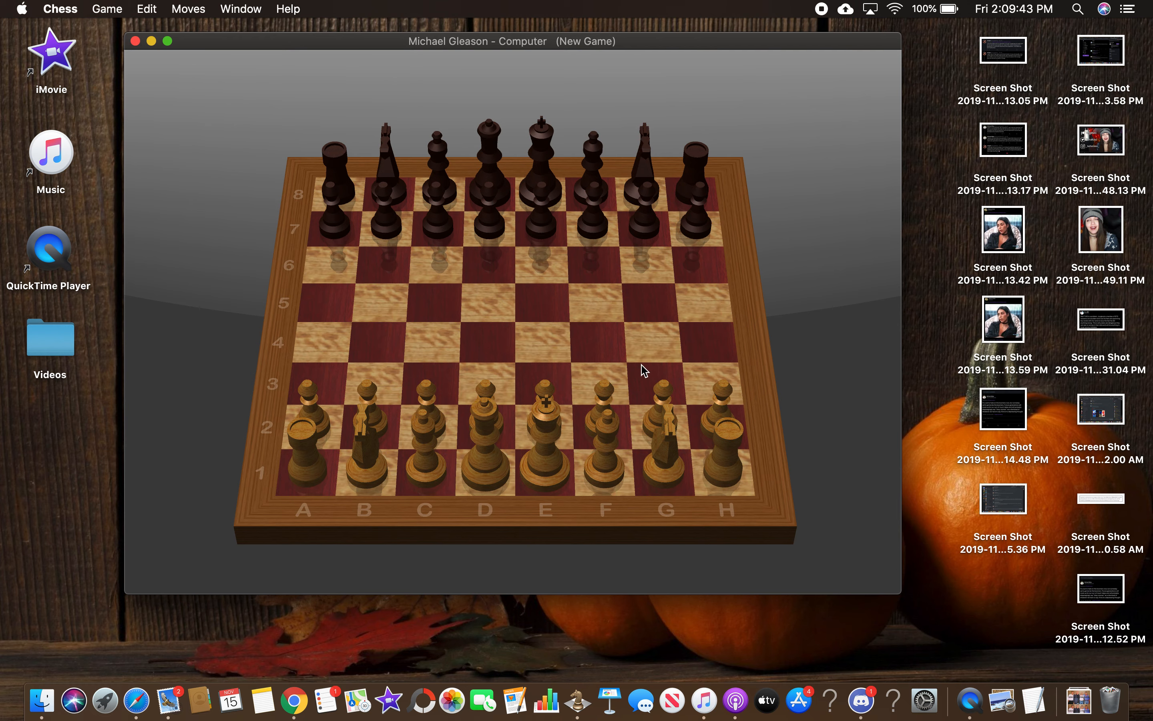
{"action": "mouse_move", "coordinate": [604, 388]}
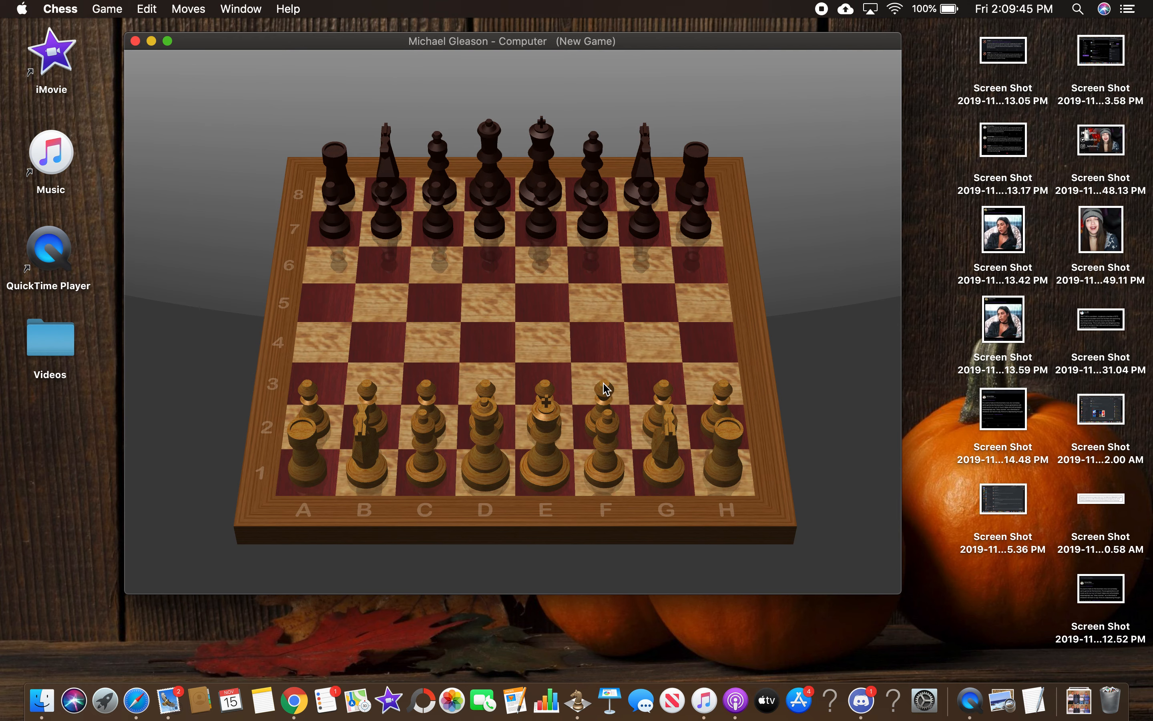
{"action": "mouse_move", "coordinate": [607, 394]}
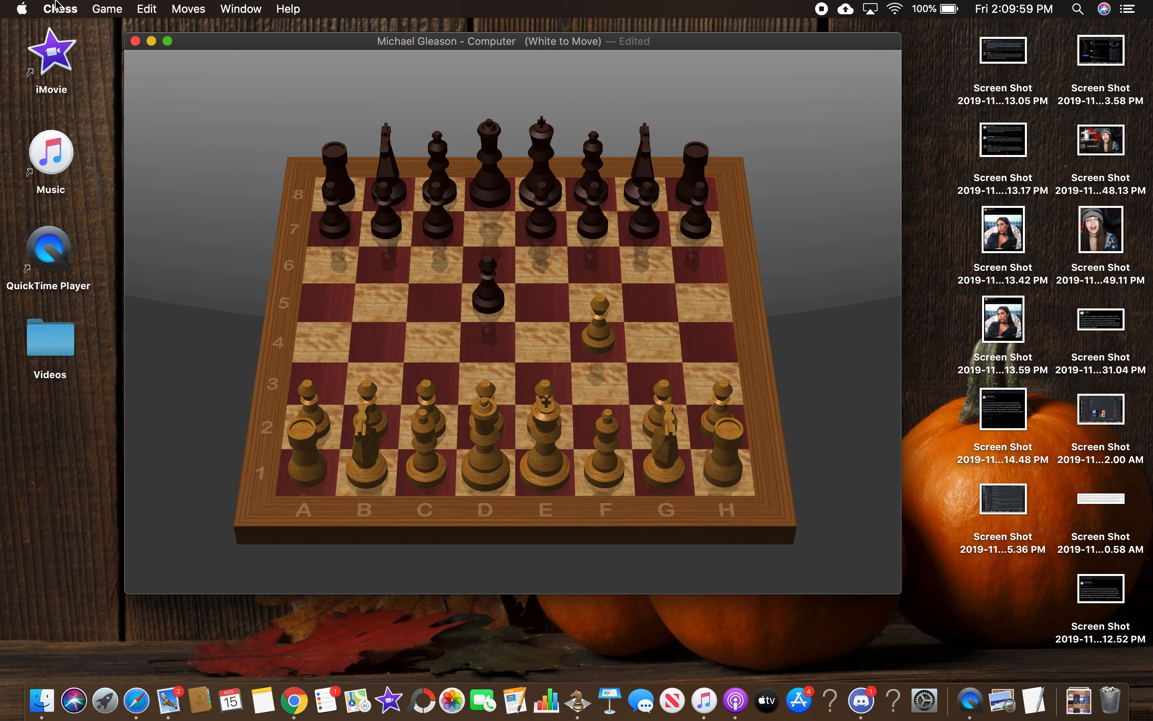
{"action": "mouse_move", "coordinate": [787, 490]}
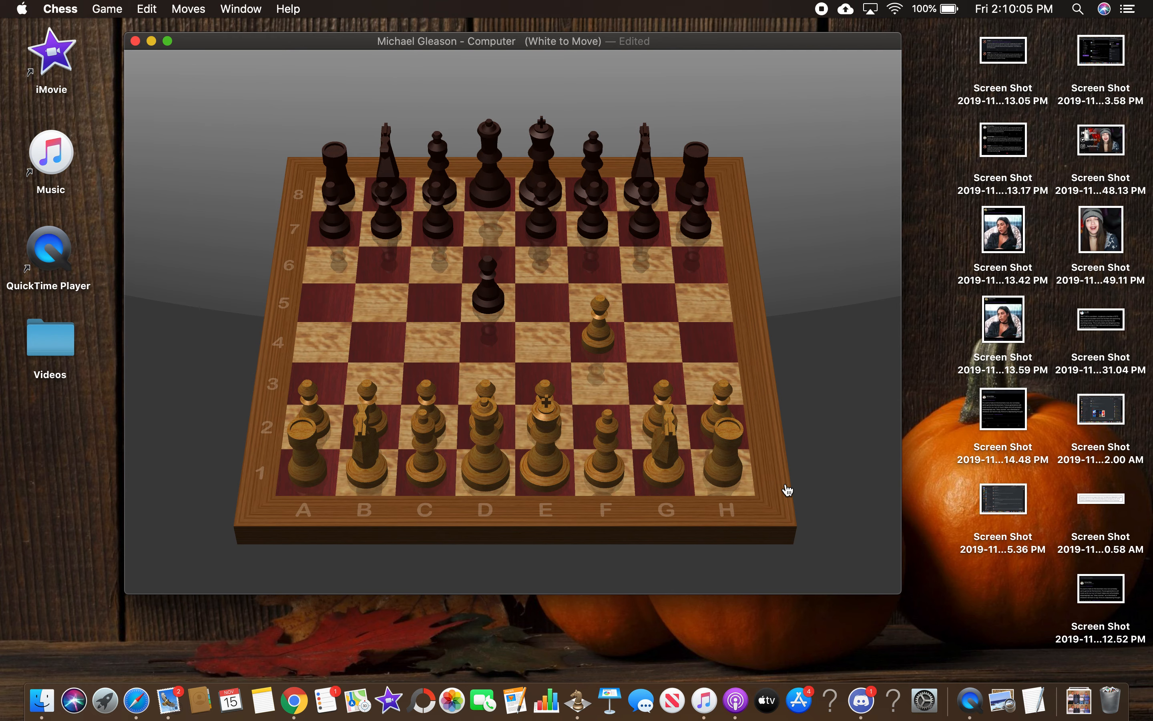
{"action": "mouse_move", "coordinate": [722, 401]}
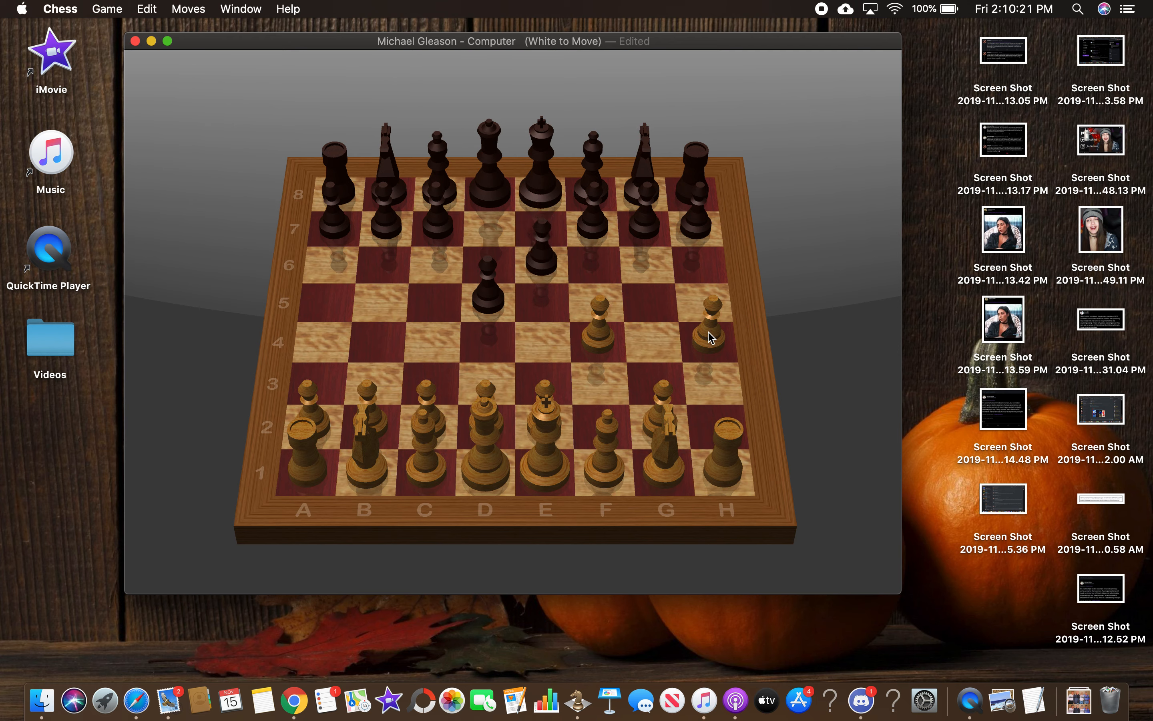
{"action": "mouse_move", "coordinate": [539, 398]}
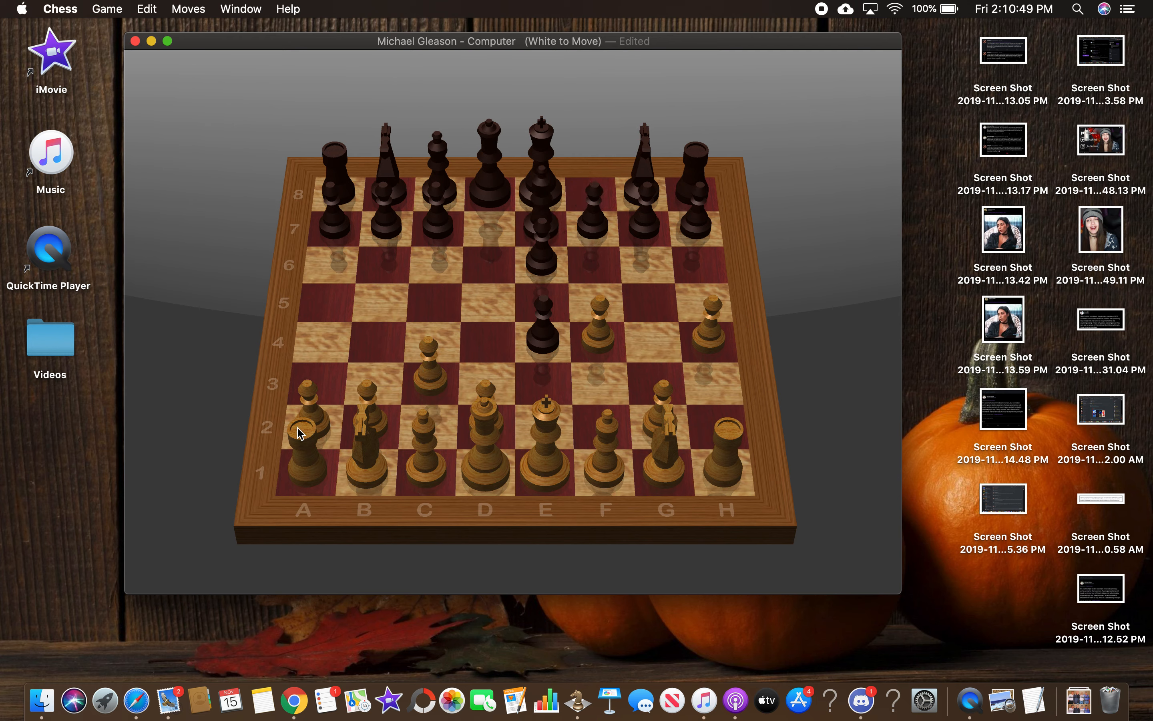
{"action": "mouse_move", "coordinate": [307, 396]}
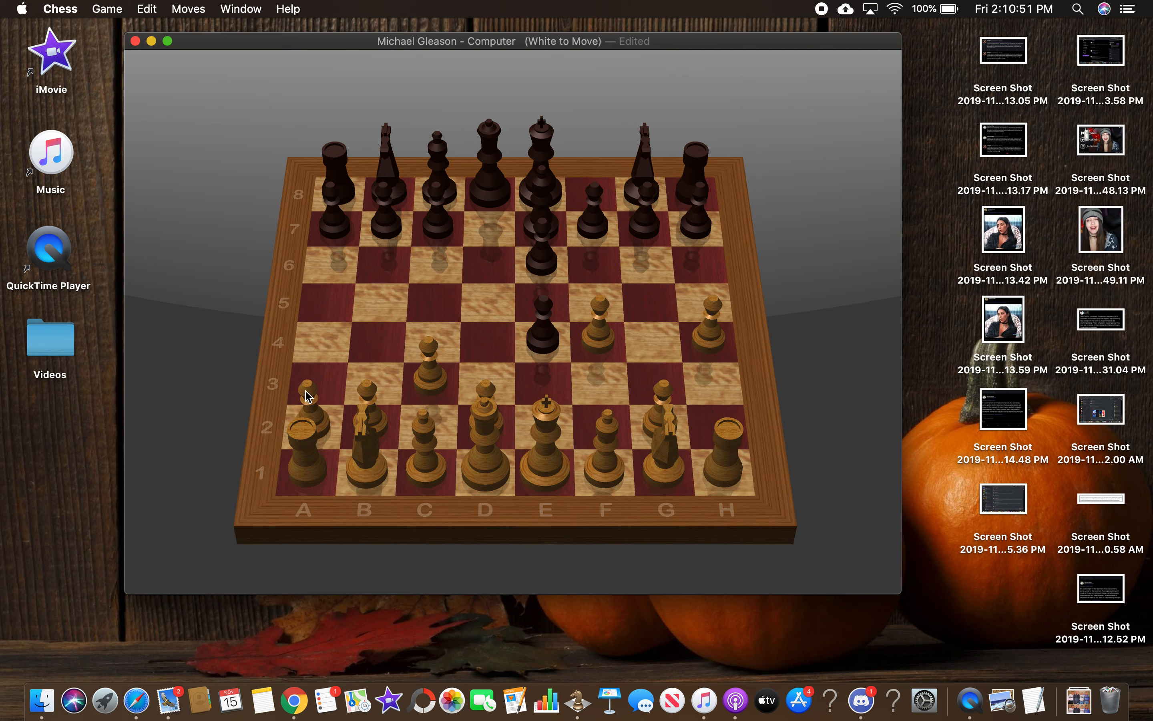
Advance White's a-pawn, then push the g-pawn up one square for the computer to answer.
{"action": "left_click", "coordinate": [311, 393]}
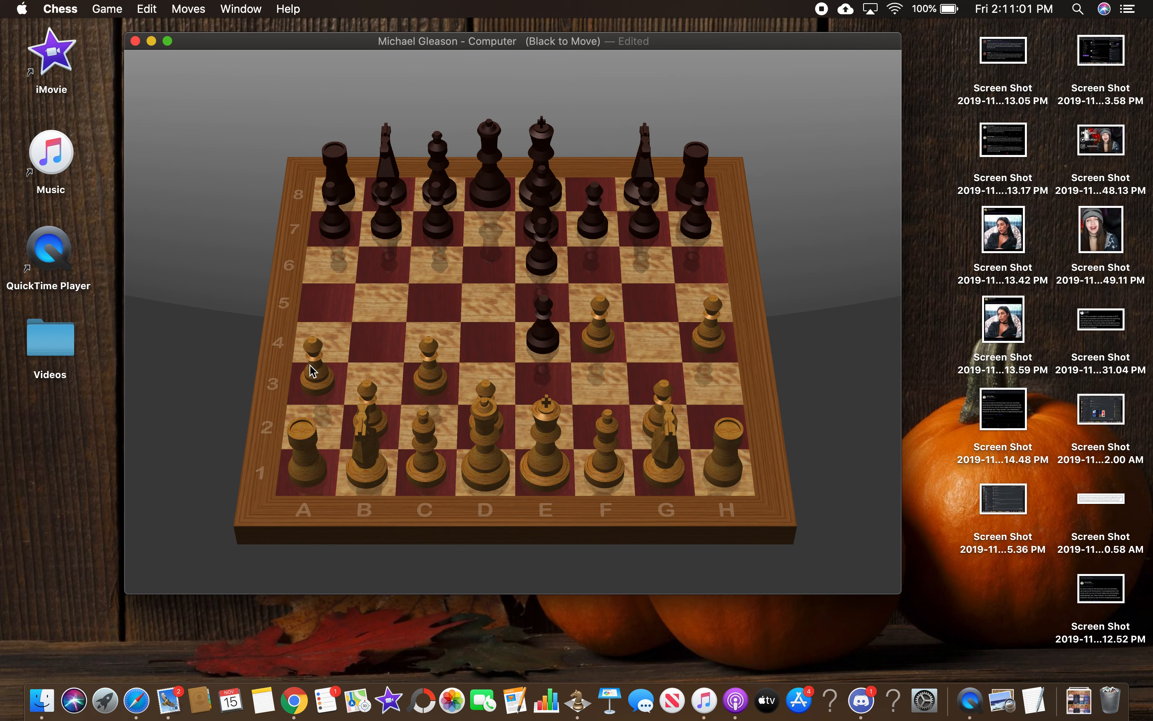
{"action": "mouse_move", "coordinate": [371, 473]}
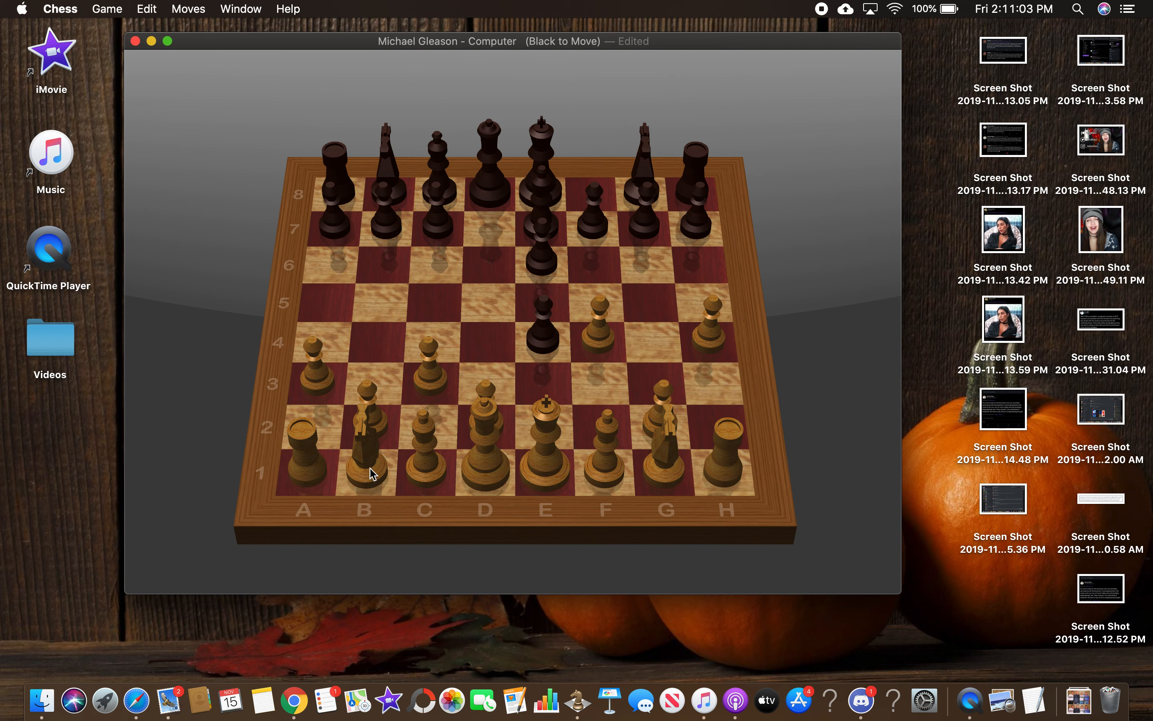
{"action": "mouse_move", "coordinate": [527, 388]}
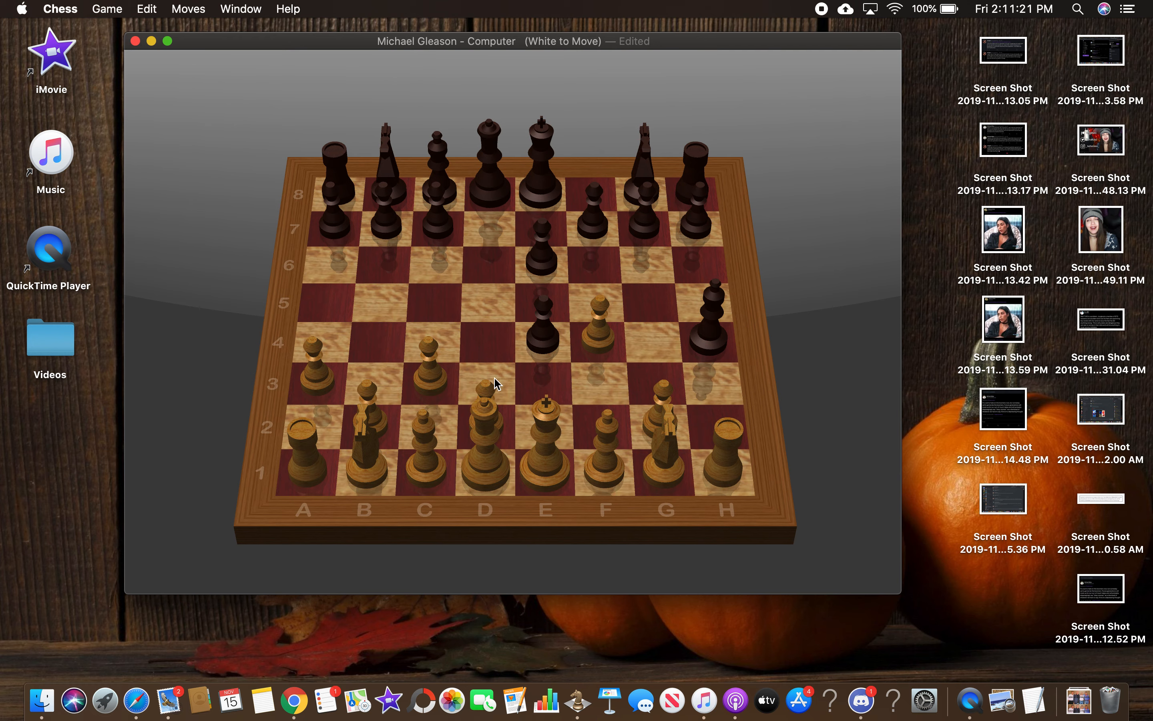
{"action": "mouse_move", "coordinate": [475, 392]}
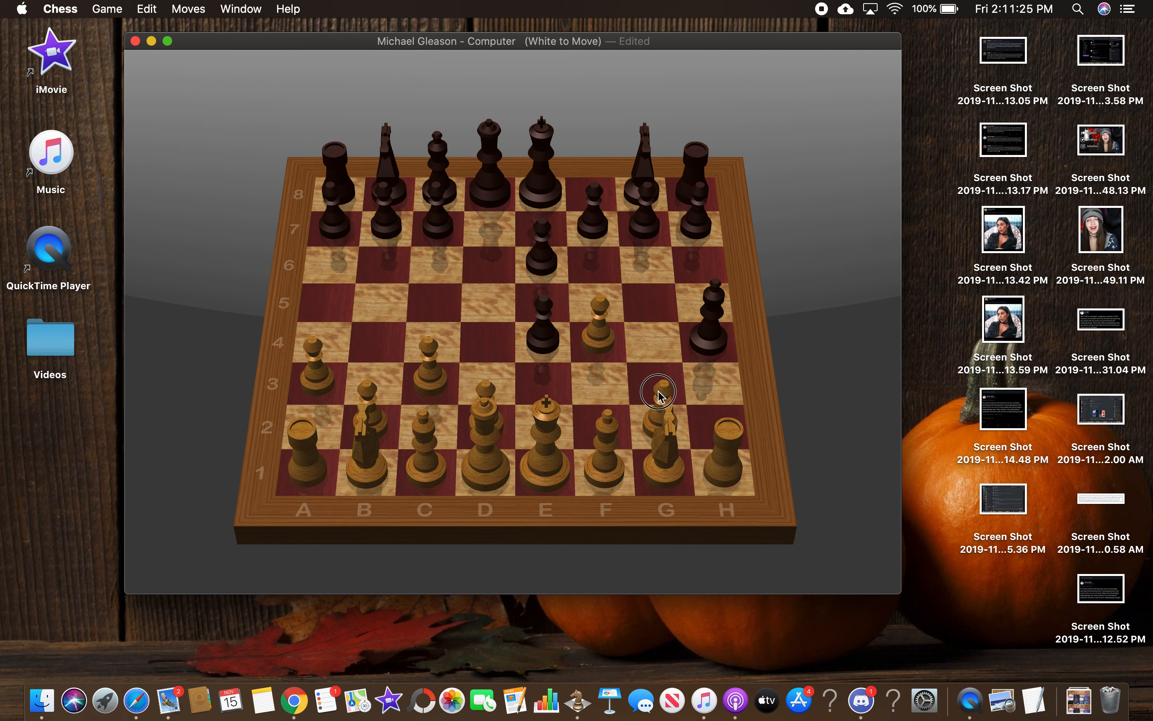
{"action": "left_click", "coordinate": [658, 392]}
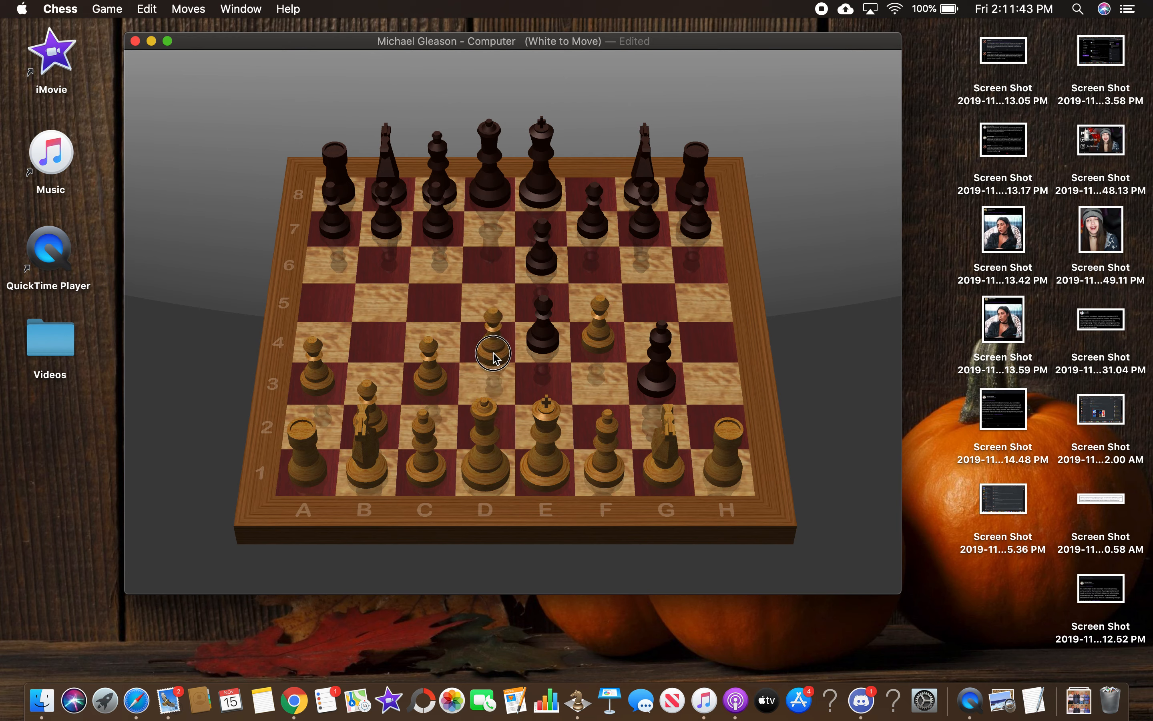
{"action": "left_click_drag", "start_coordinate": [493, 353], "coordinate": [483, 383]}
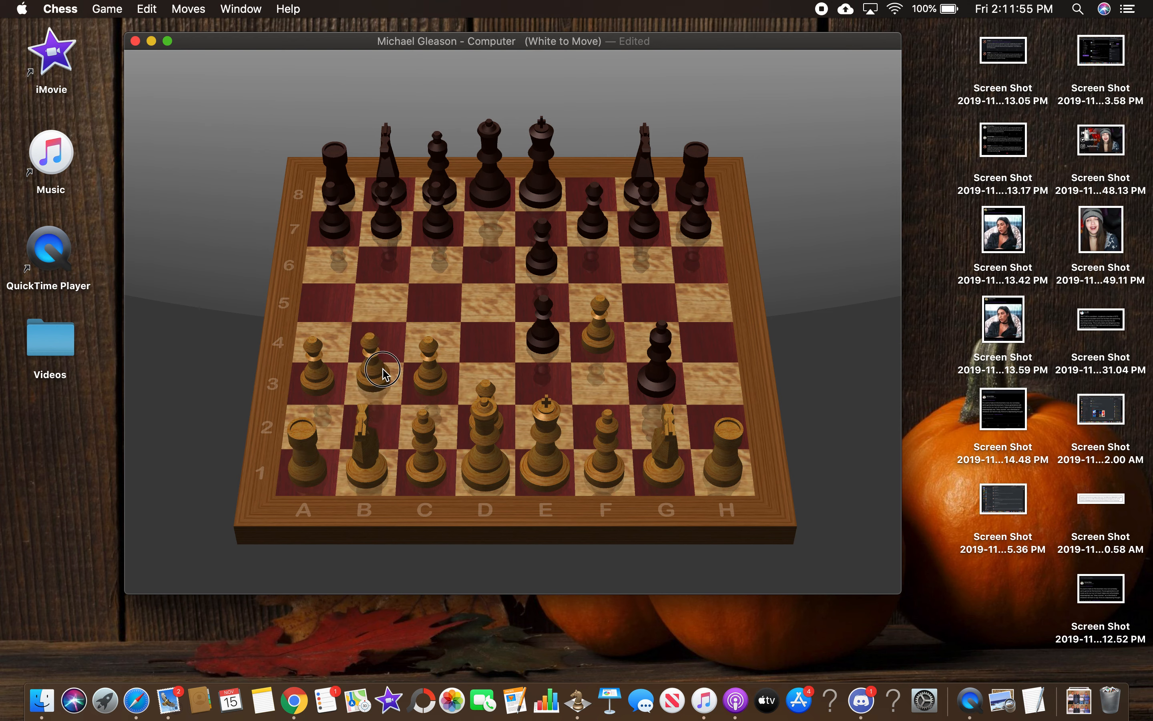
{"action": "left_click_drag", "start_coordinate": [383, 372], "coordinate": [383, 327]}
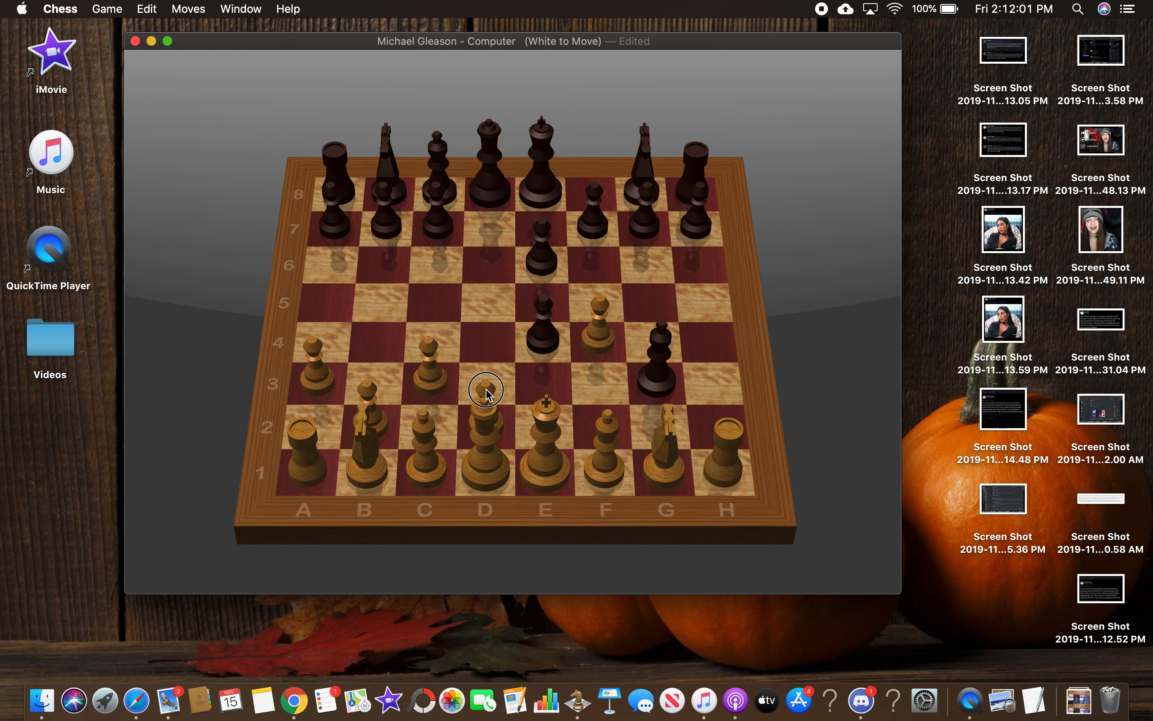
{"action": "left_click_drag", "start_coordinate": [485, 390], "coordinate": [537, 415]}
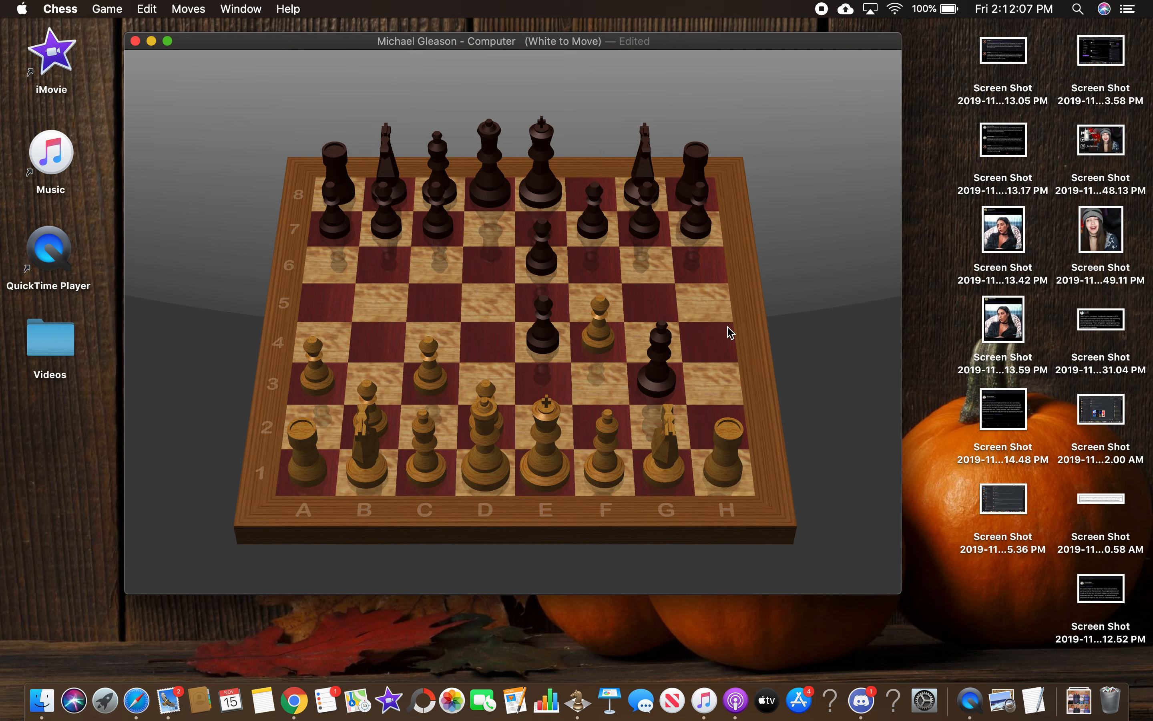
{"action": "mouse_move", "coordinate": [629, 388]}
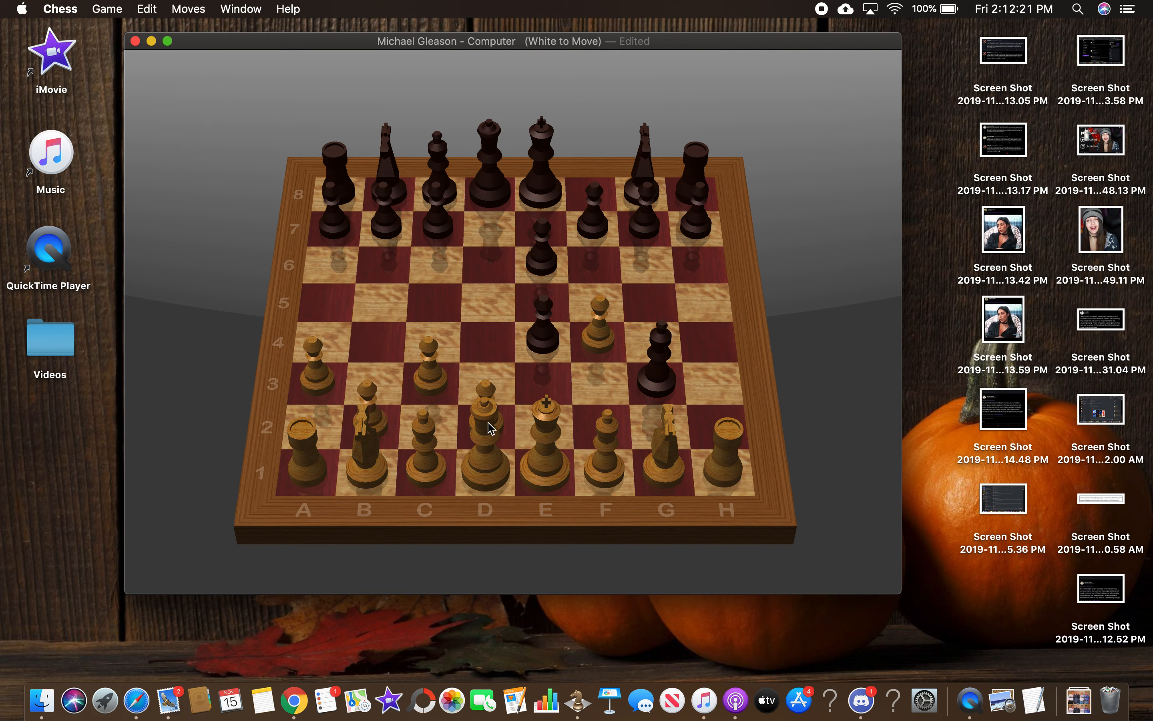
{"action": "mouse_move", "coordinate": [453, 403]}
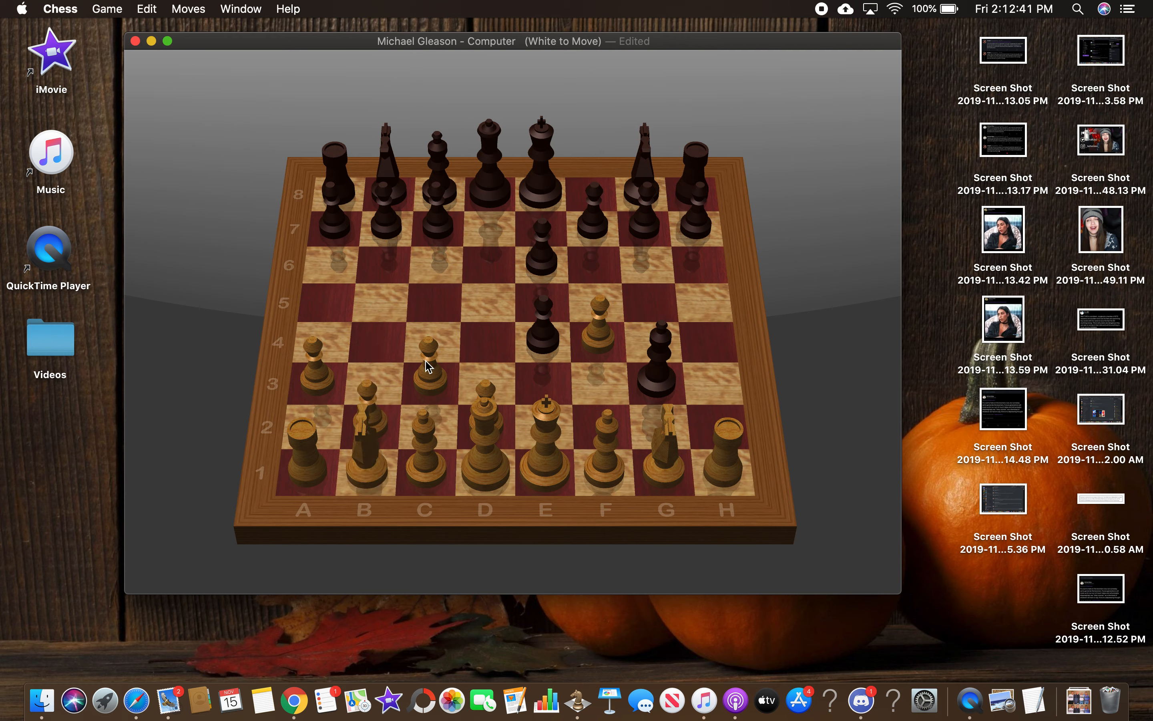
{"action": "mouse_move", "coordinate": [480, 329]}
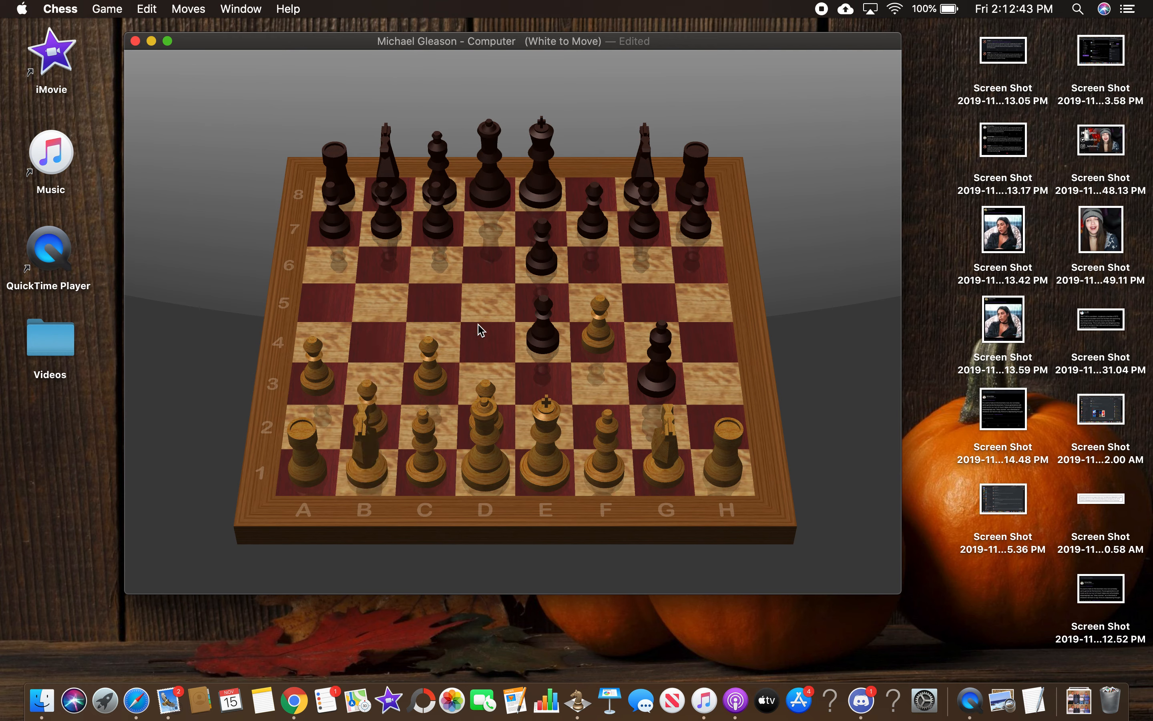
{"action": "mouse_move", "coordinate": [543, 449]}
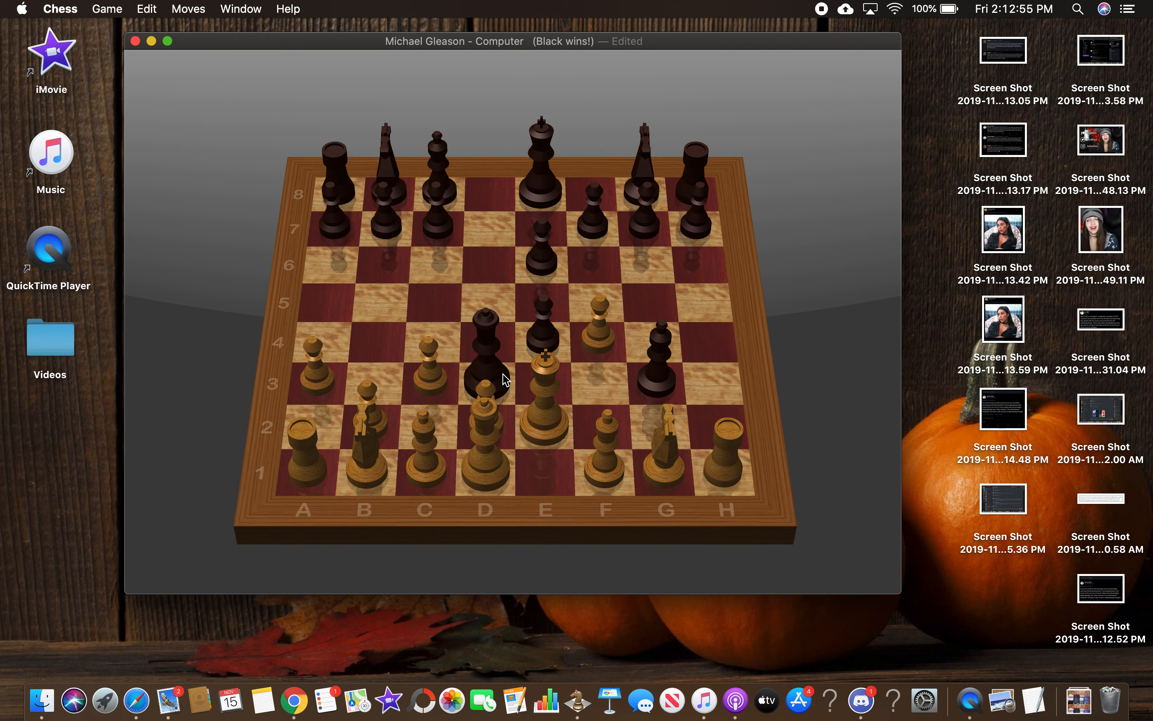
{"action": "mouse_move", "coordinate": [539, 383]}
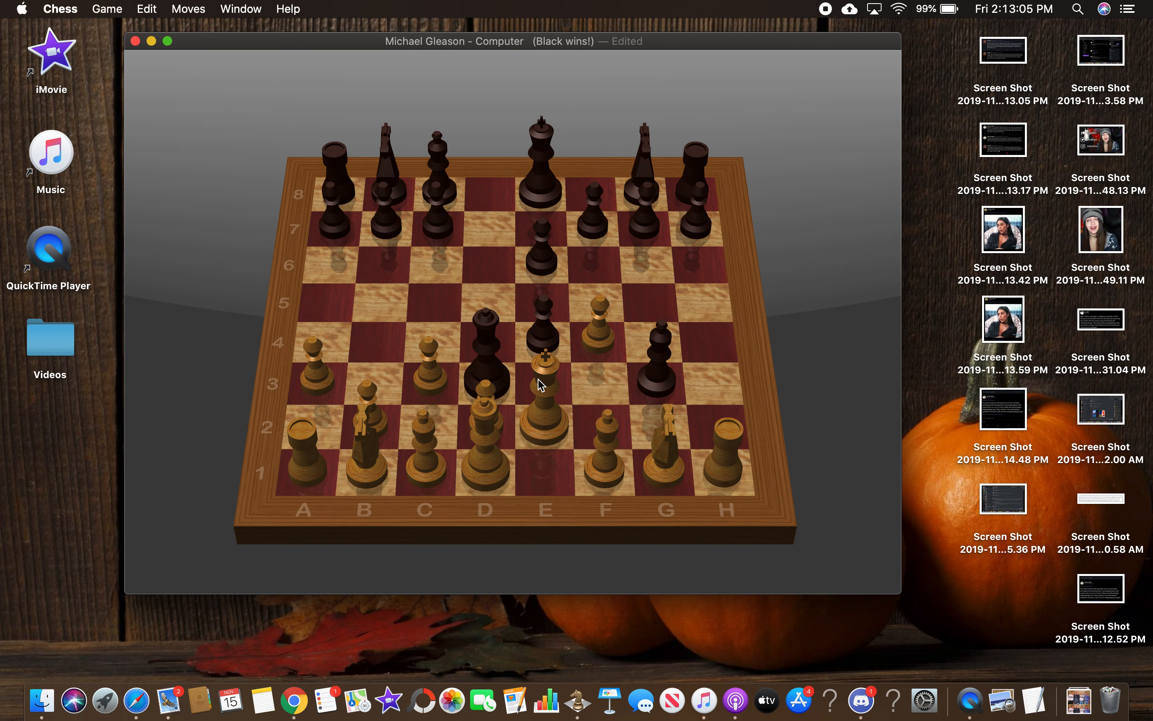
{"action": "mouse_move", "coordinate": [252, 173]}
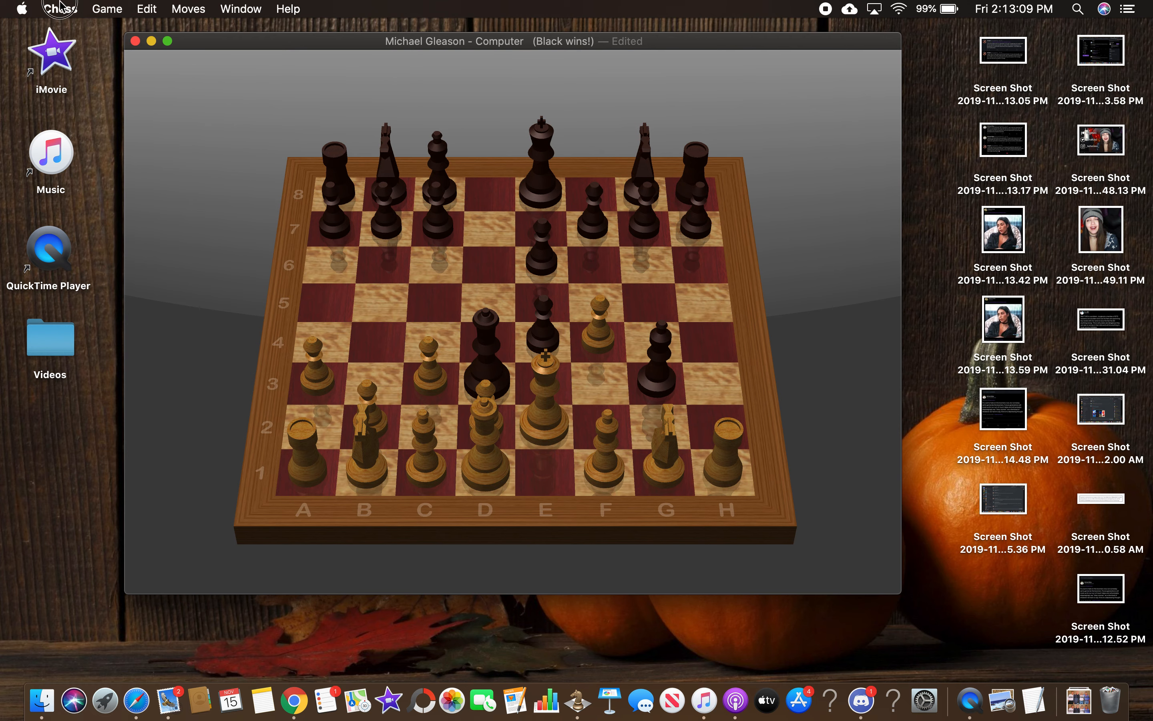
Reach the Chess Preferences window from the application menu.
{"action": "left_click", "coordinate": [187, 8]}
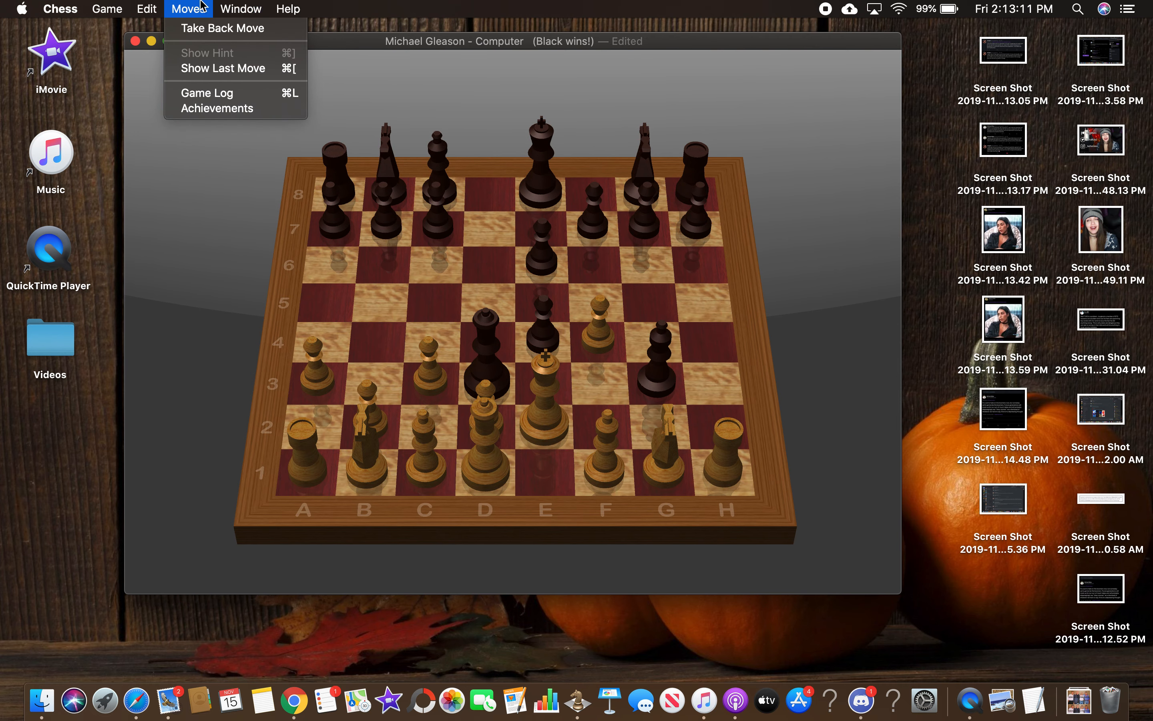
{"action": "left_click", "coordinate": [60, 9]}
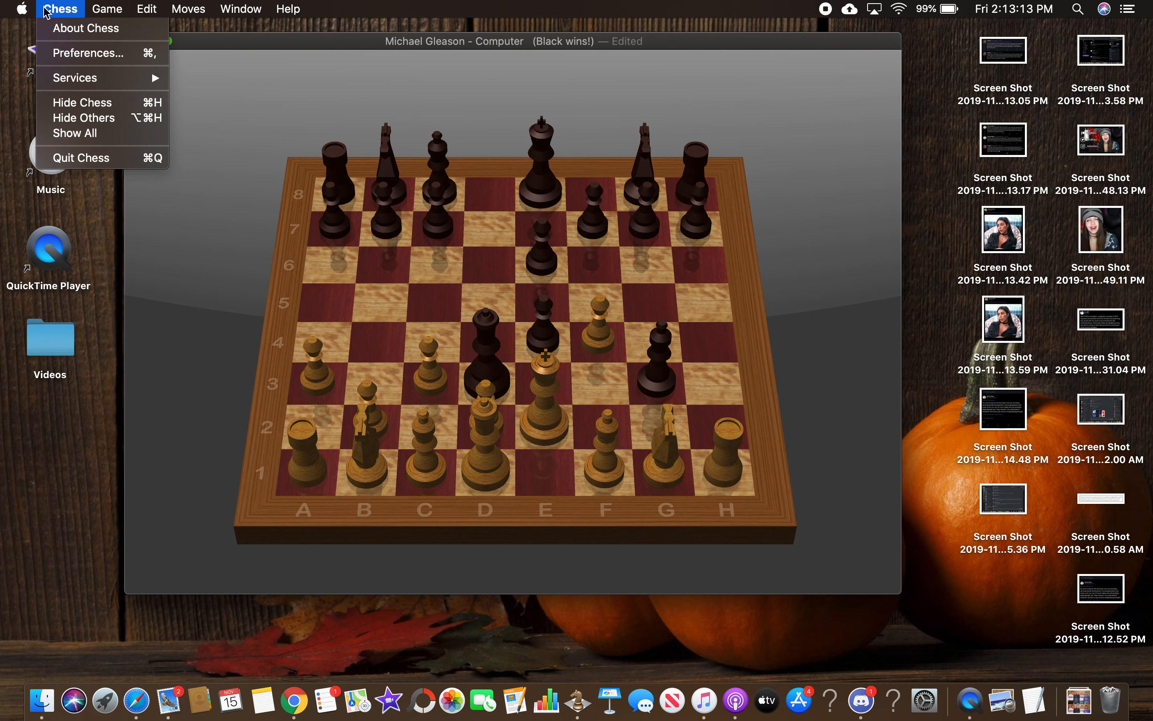
{"action": "left_click", "coordinate": [86, 52]}
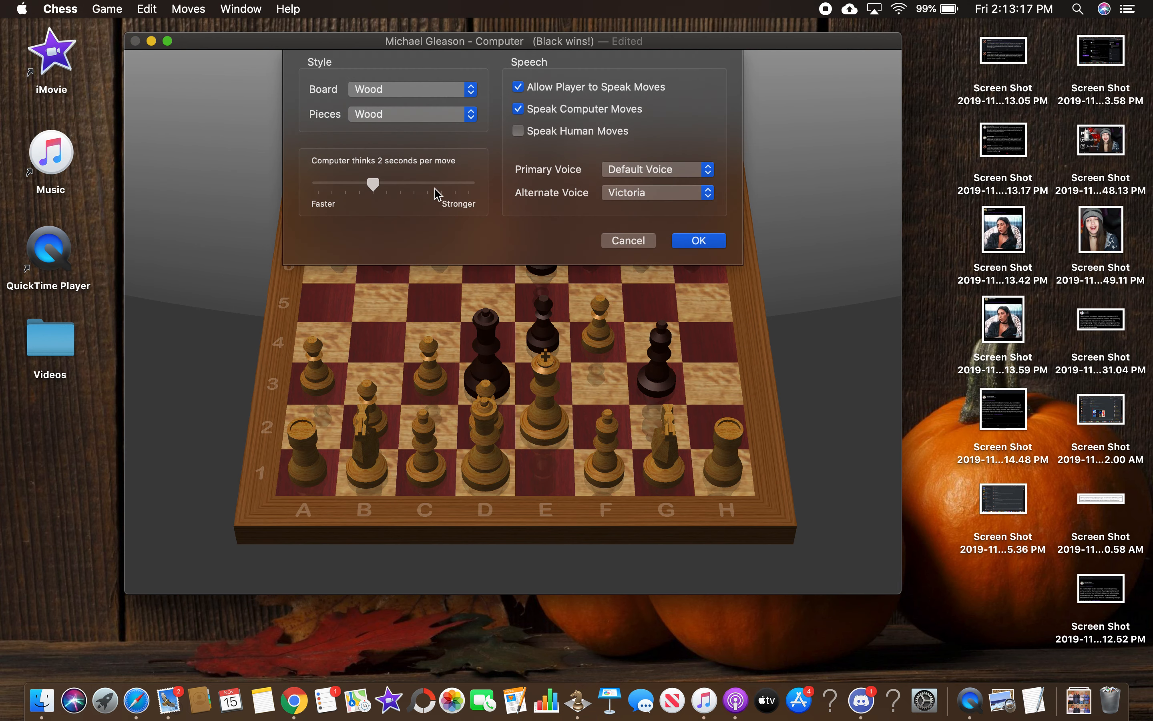
{"action": "mouse_move", "coordinate": [696, 208]}
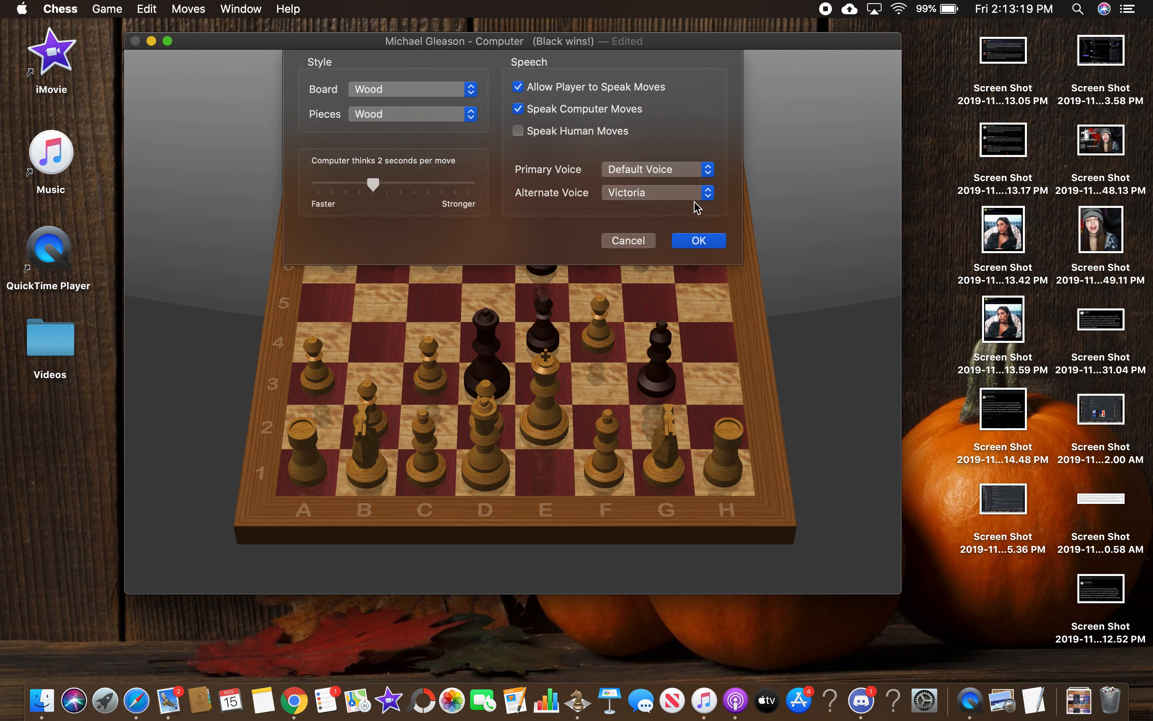
{"action": "mouse_move", "coordinate": [662, 245]}
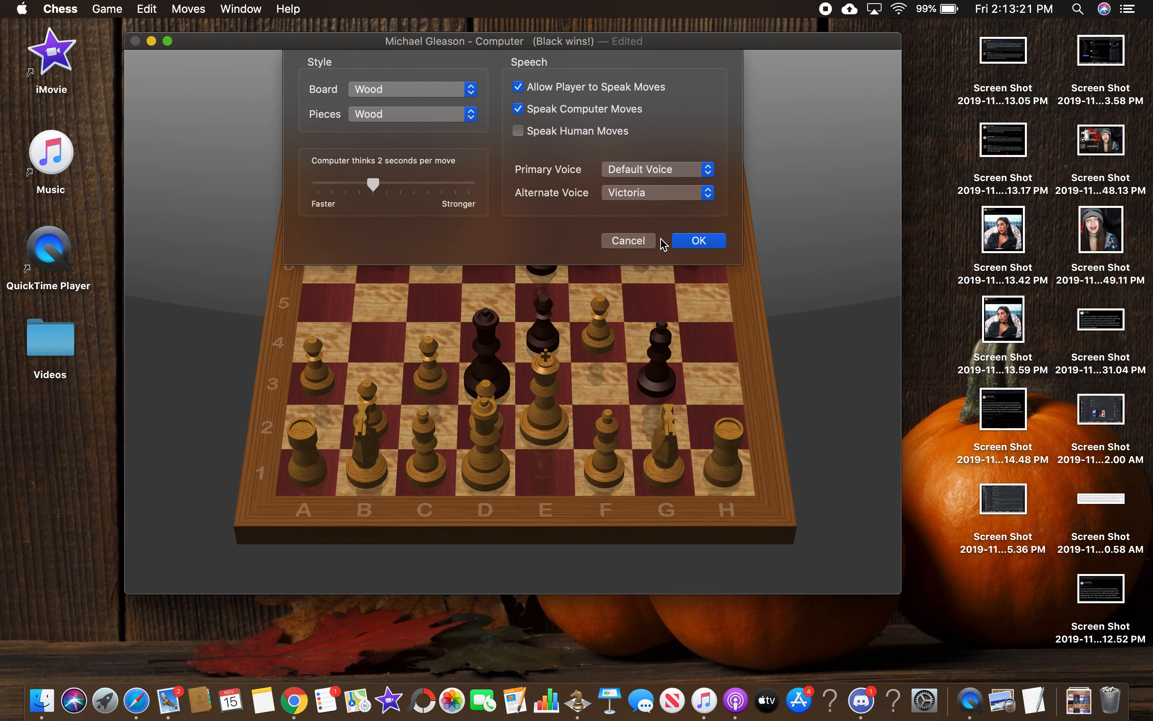
{"action": "mouse_move", "coordinate": [705, 192]}
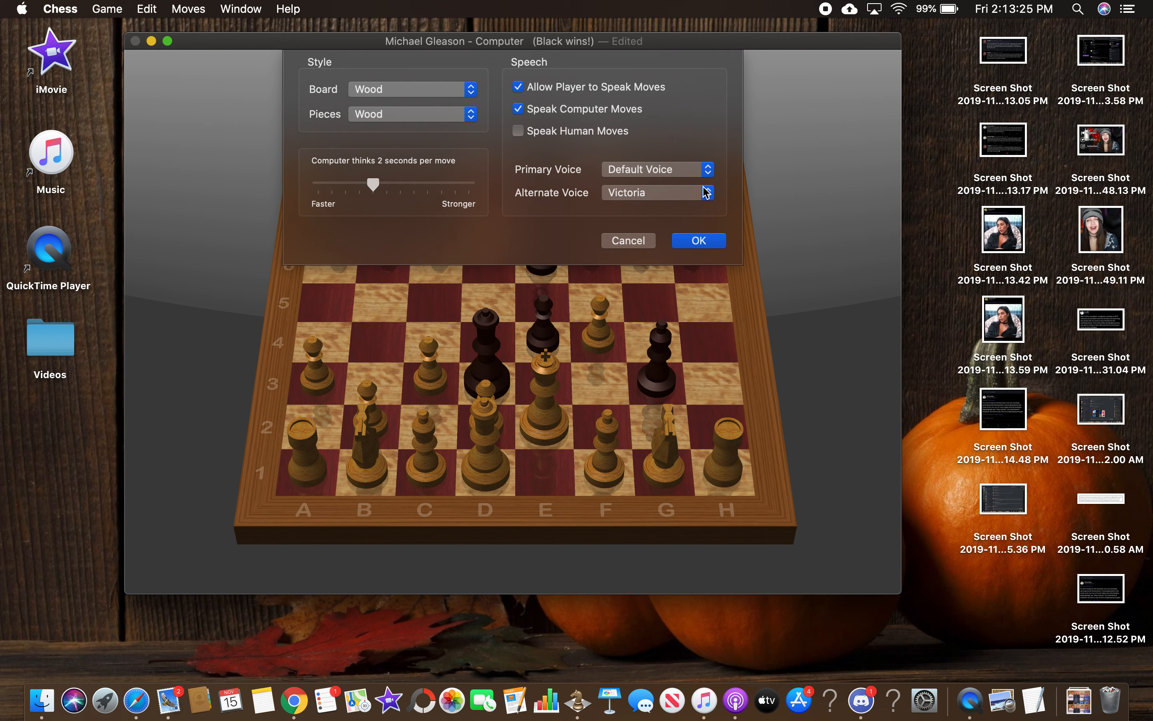
{"action": "mouse_move", "coordinate": [422, 104]}
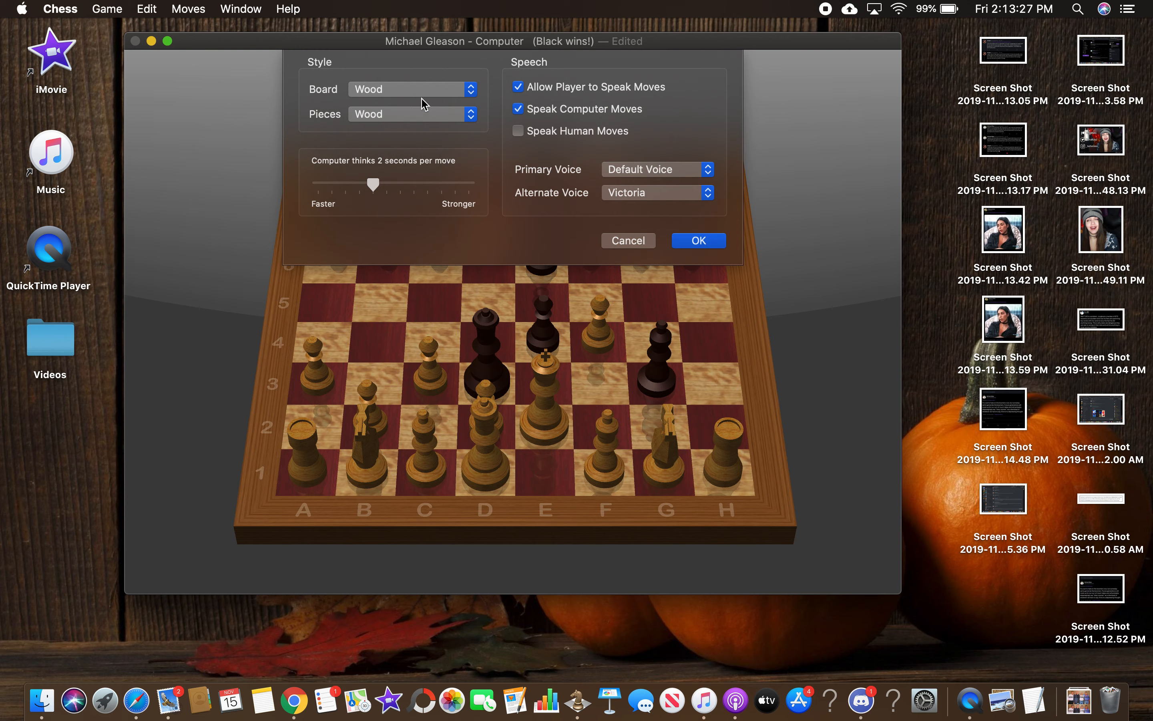
Set the board to Metal, try another piece style, then set the pieces to Metal too.
{"action": "left_click", "coordinate": [411, 89]}
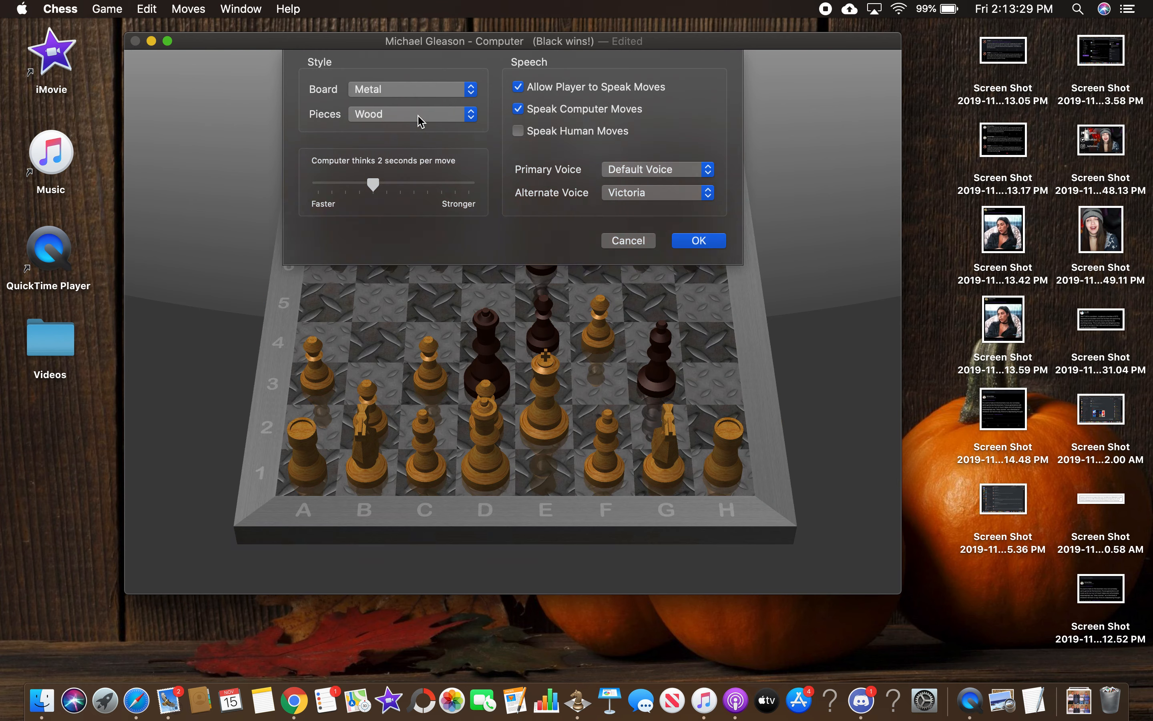
{"action": "left_click", "coordinate": [411, 114]}
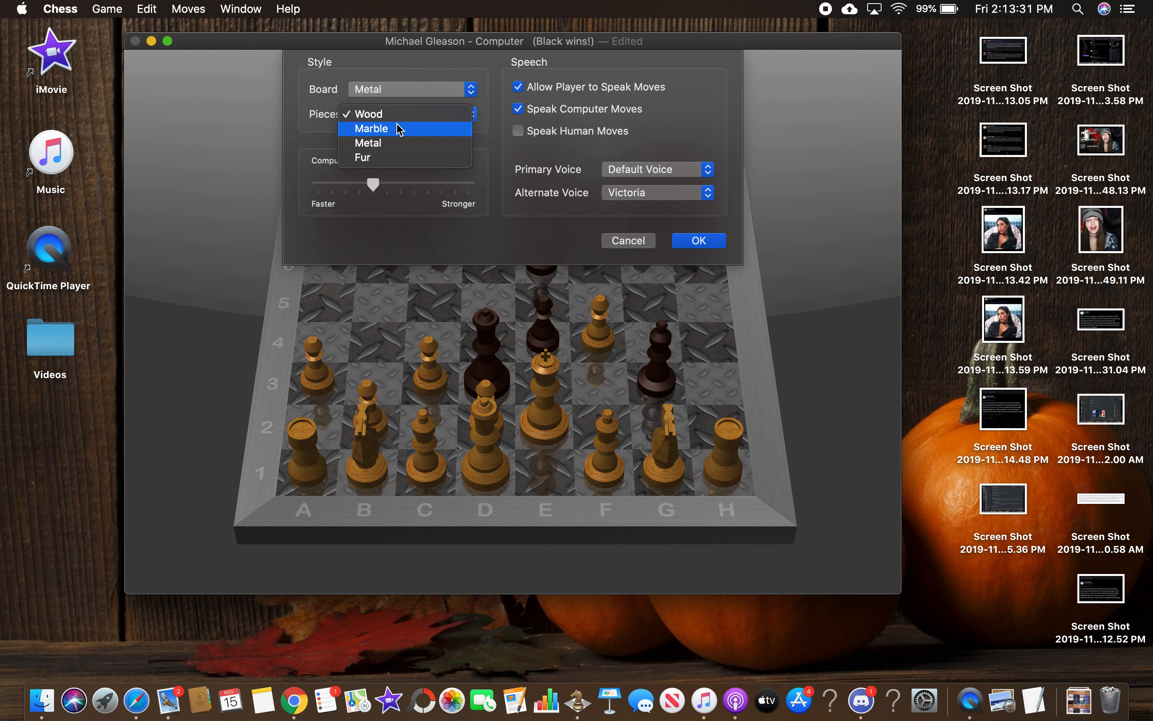
{"action": "left_click", "coordinate": [371, 128]}
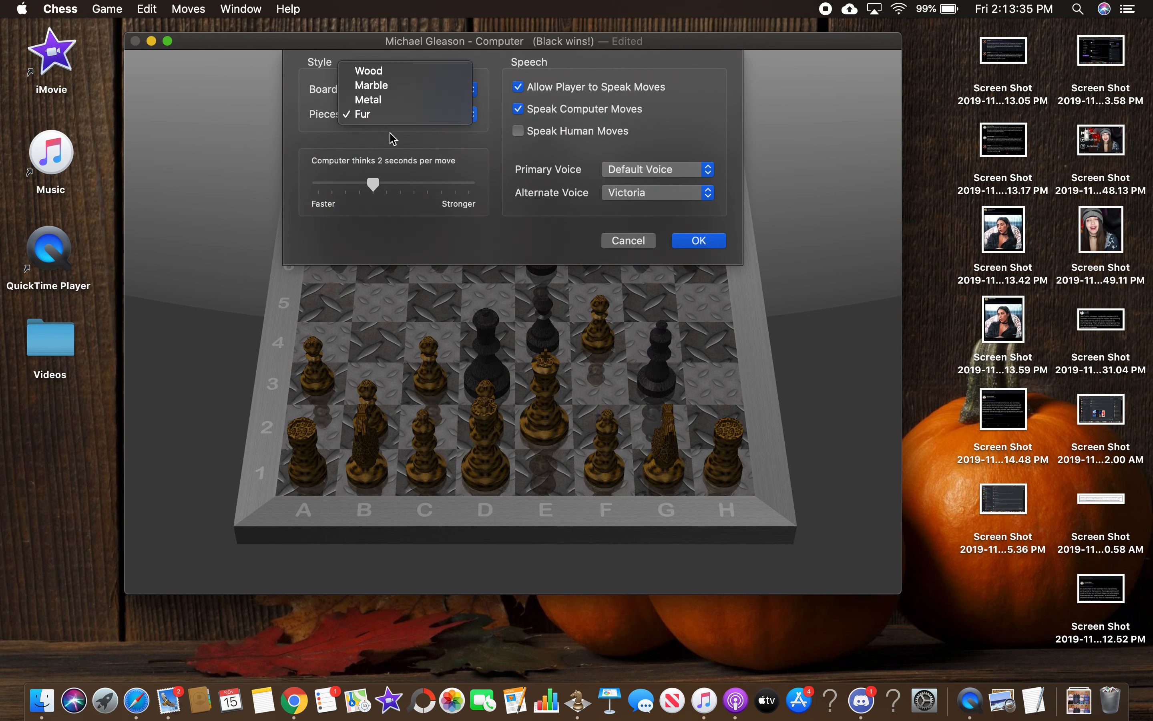
{"action": "left_click", "coordinate": [368, 100]}
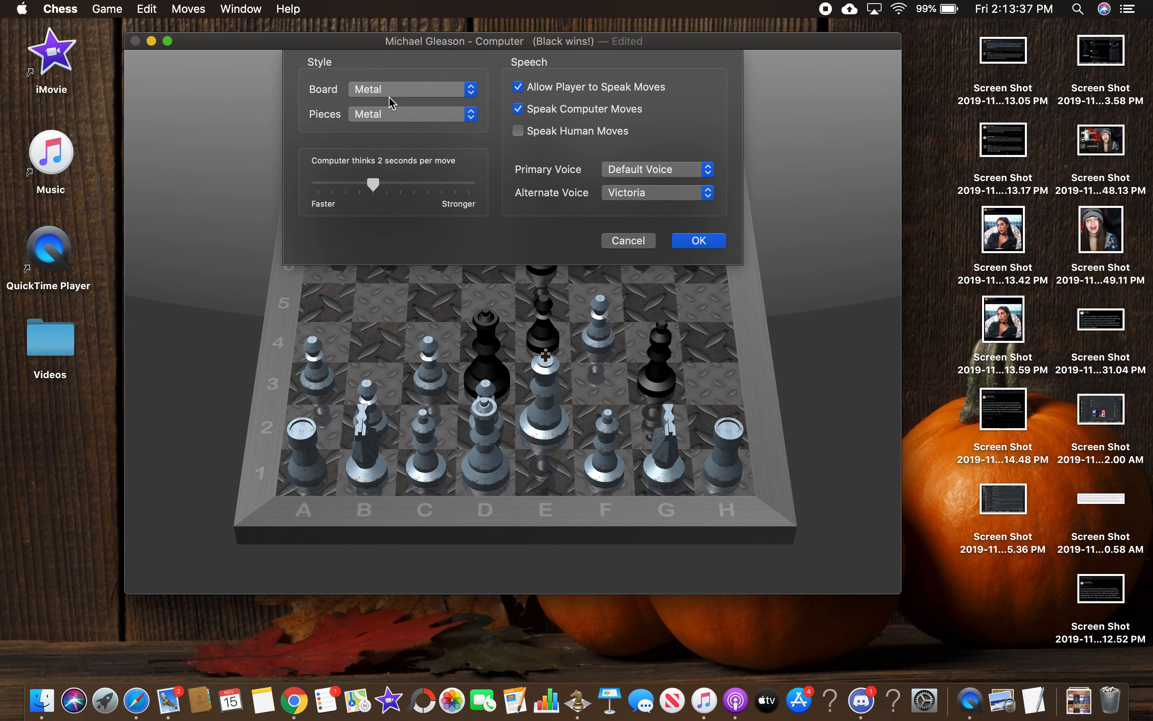
{"action": "left_click", "coordinate": [411, 89]}
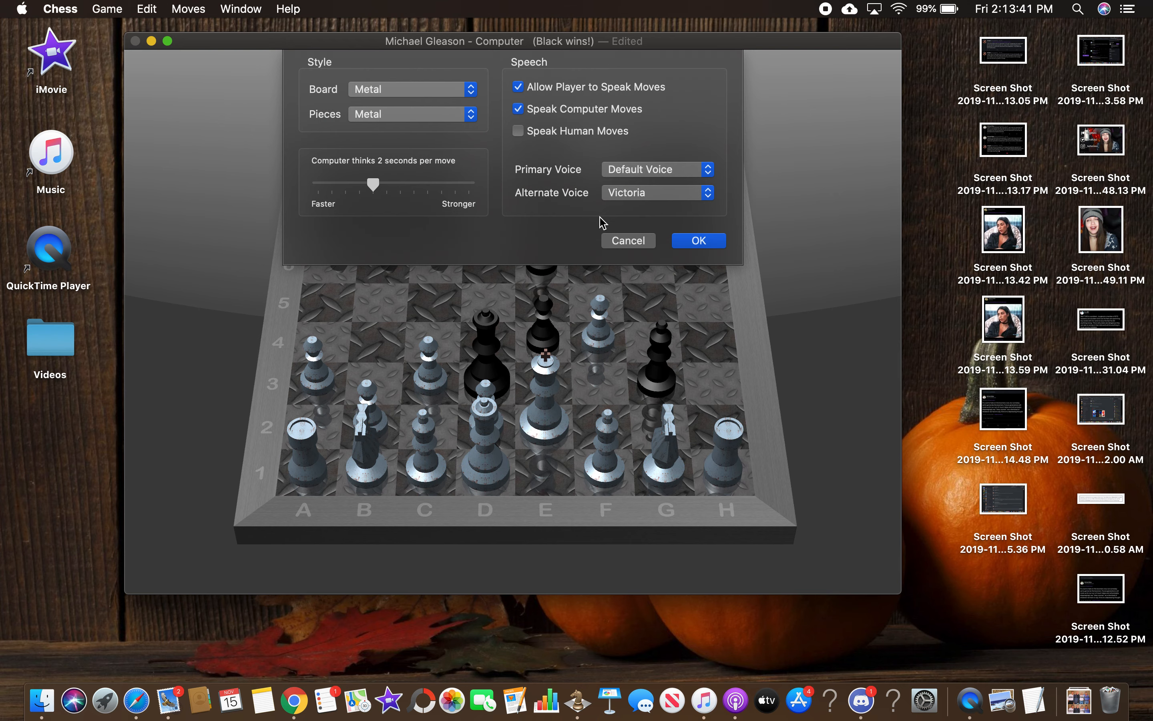
Cancel the metal style changes and browse the Game, Moves and Edit menus.
{"action": "left_click", "coordinate": [147, 8]}
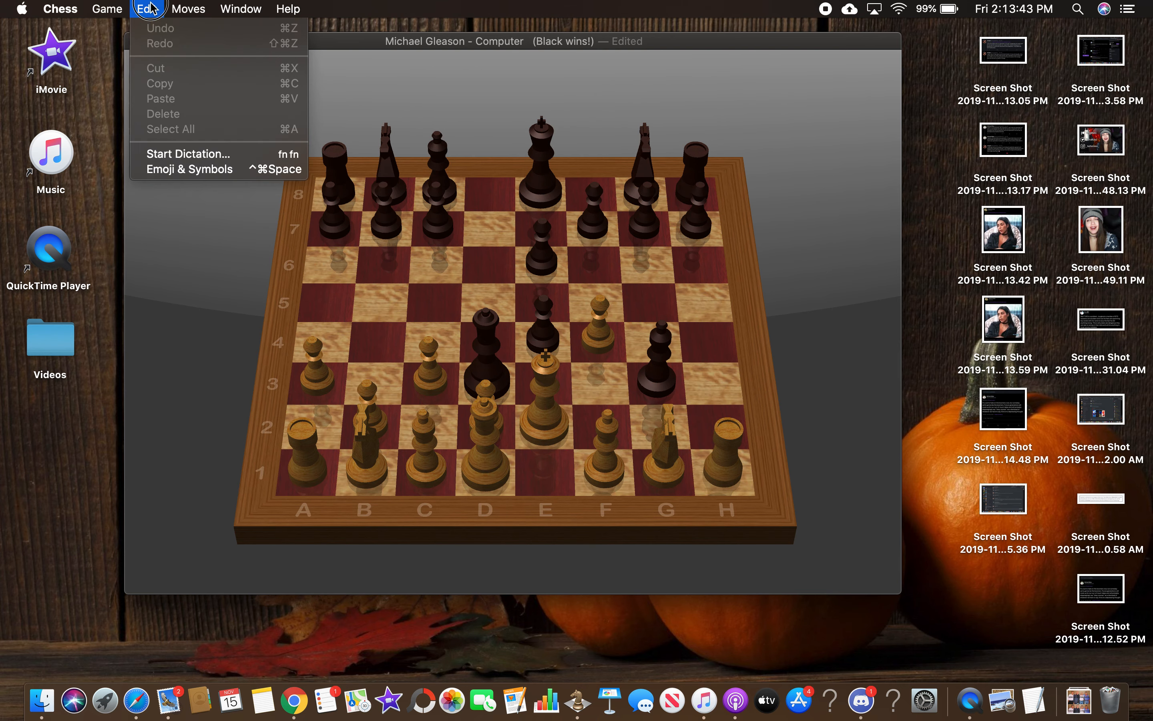
{"action": "left_click", "coordinate": [106, 8]}
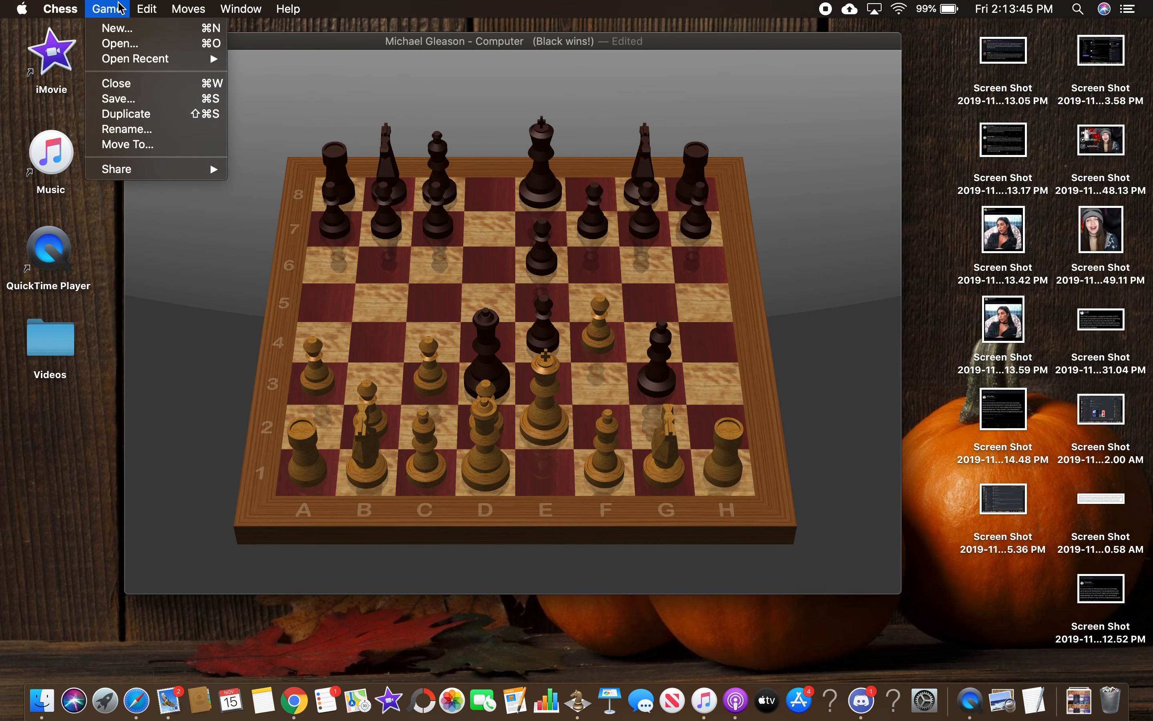
{"action": "left_click", "coordinate": [188, 8]}
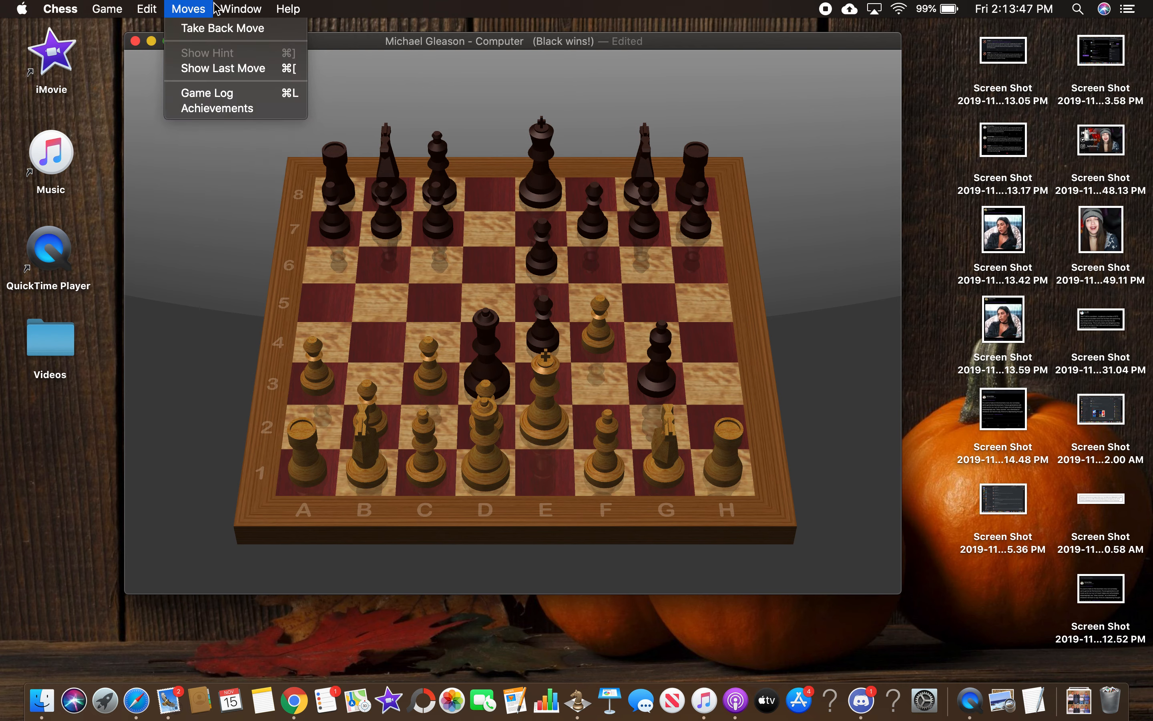
{"action": "left_click", "coordinate": [146, 8]}
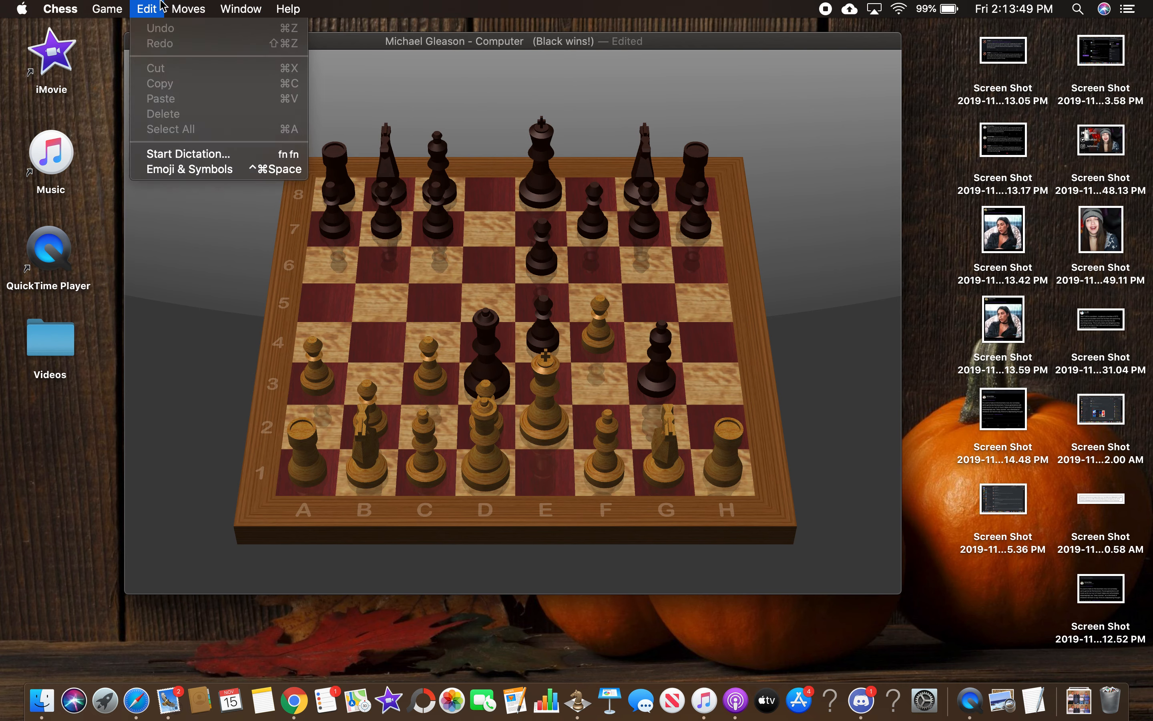
{"action": "left_click", "coordinate": [107, 8]}
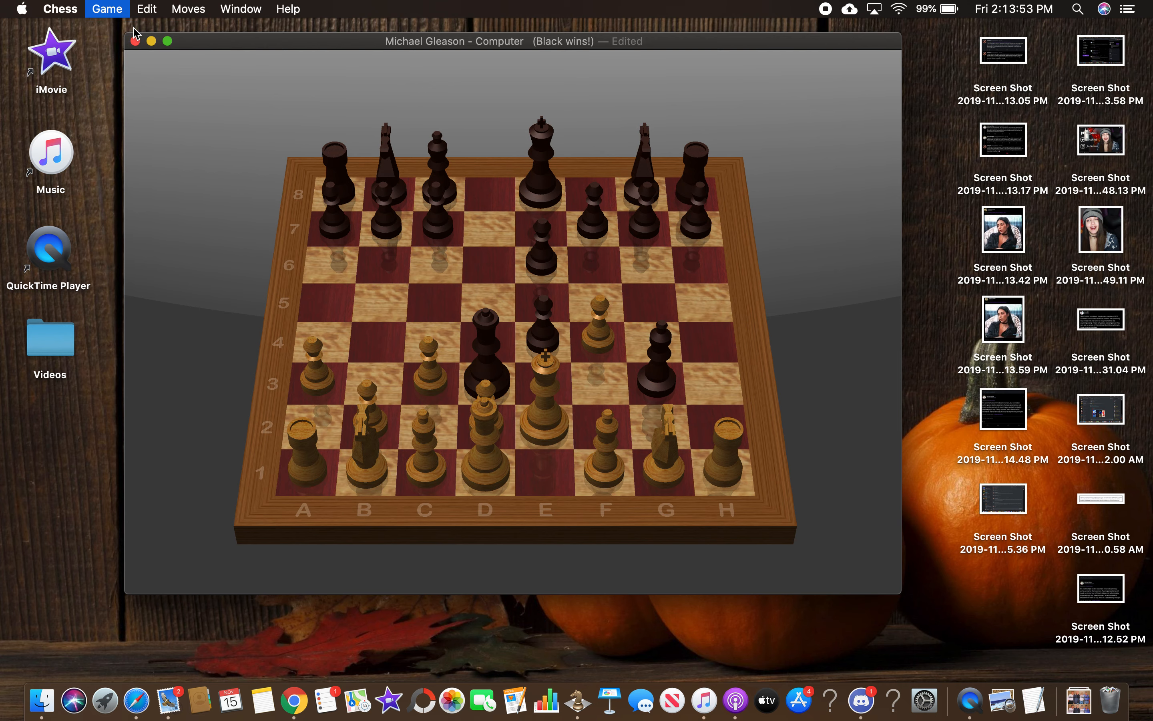
Begin a new game and show the list of player pairings to pick Computer vs. Computer.
{"action": "left_click", "coordinate": [106, 8]}
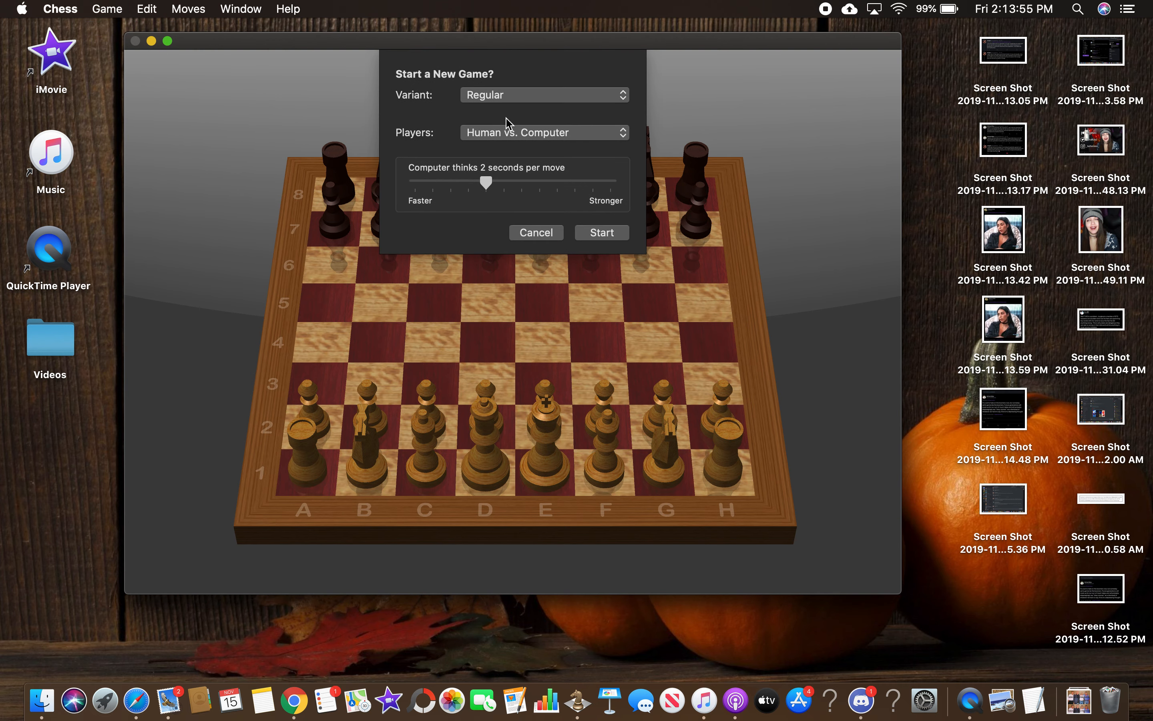
{"action": "left_click", "coordinate": [543, 132]}
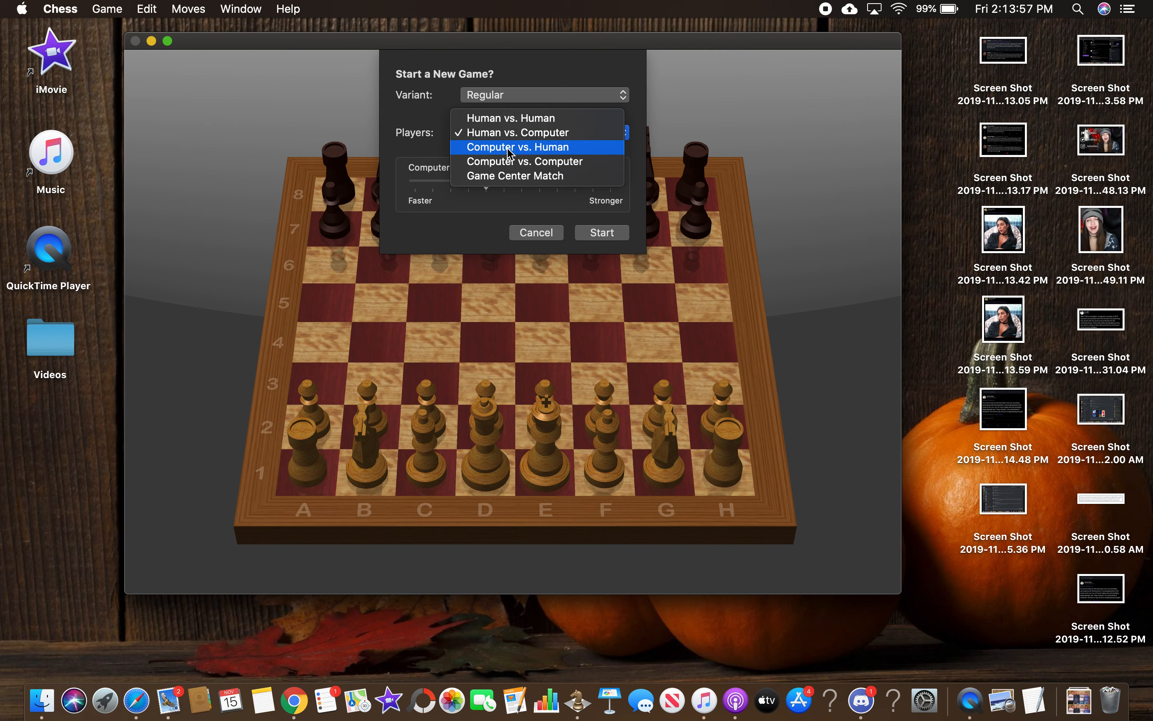
{"action": "mouse_move", "coordinate": [508, 161]}
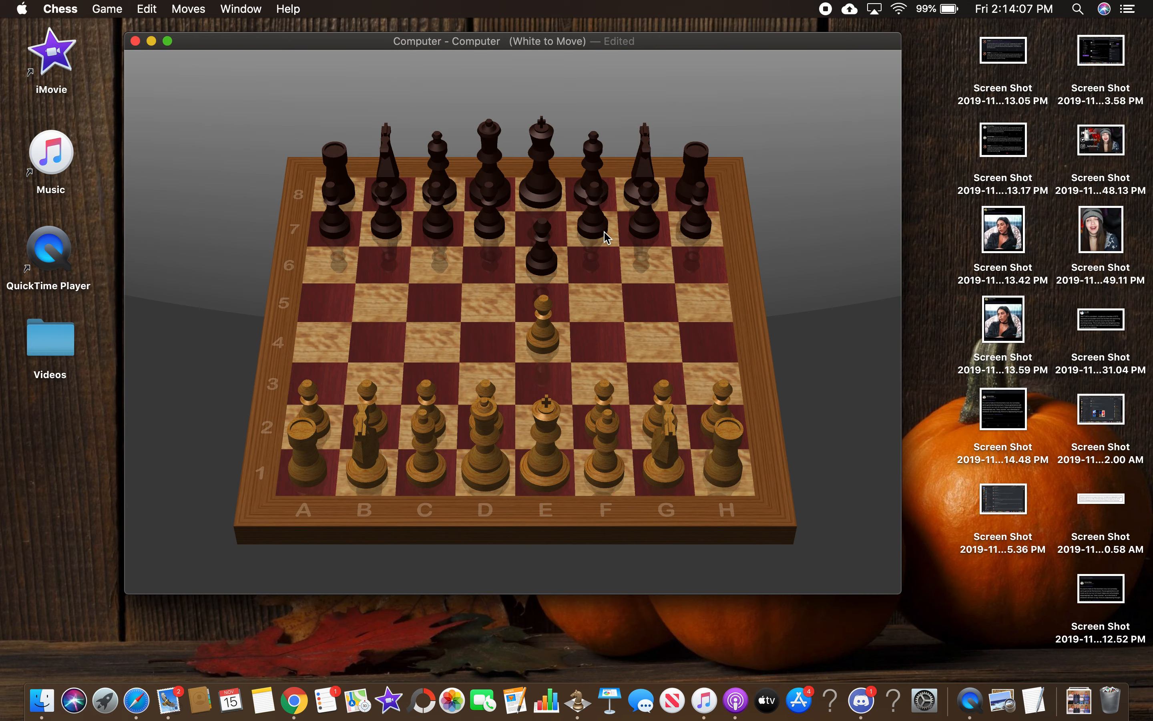
{"action": "mouse_move", "coordinate": [329, 227]}
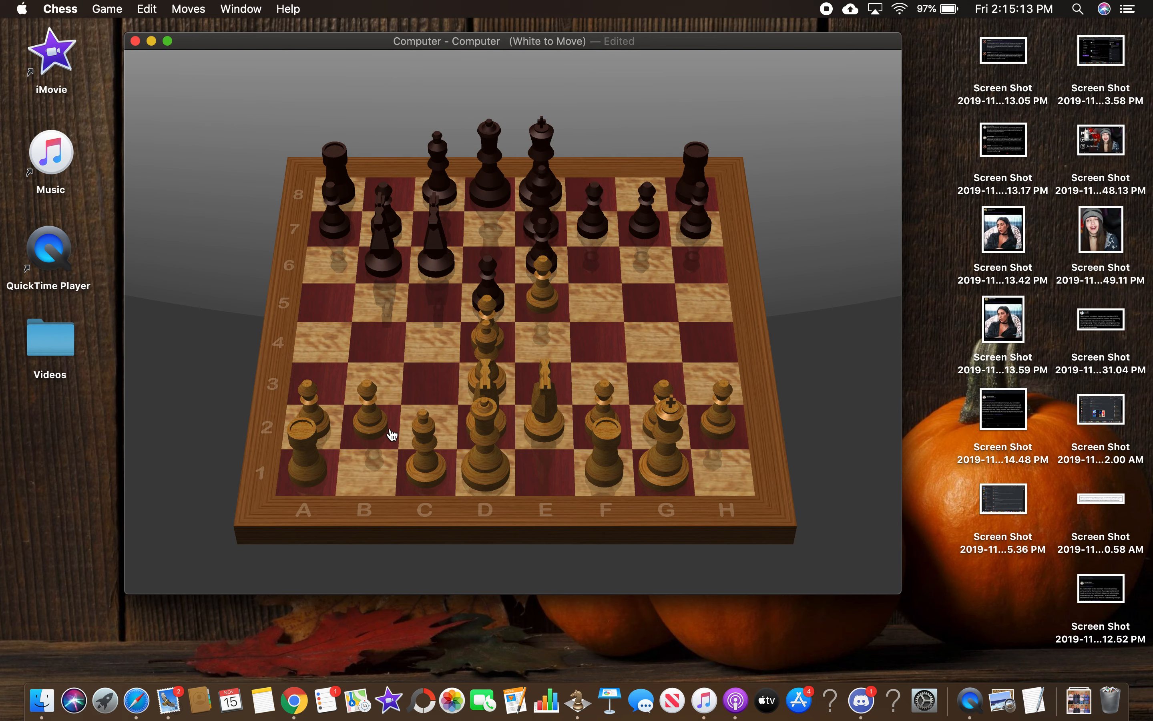
{"action": "mouse_move", "coordinate": [674, 432]}
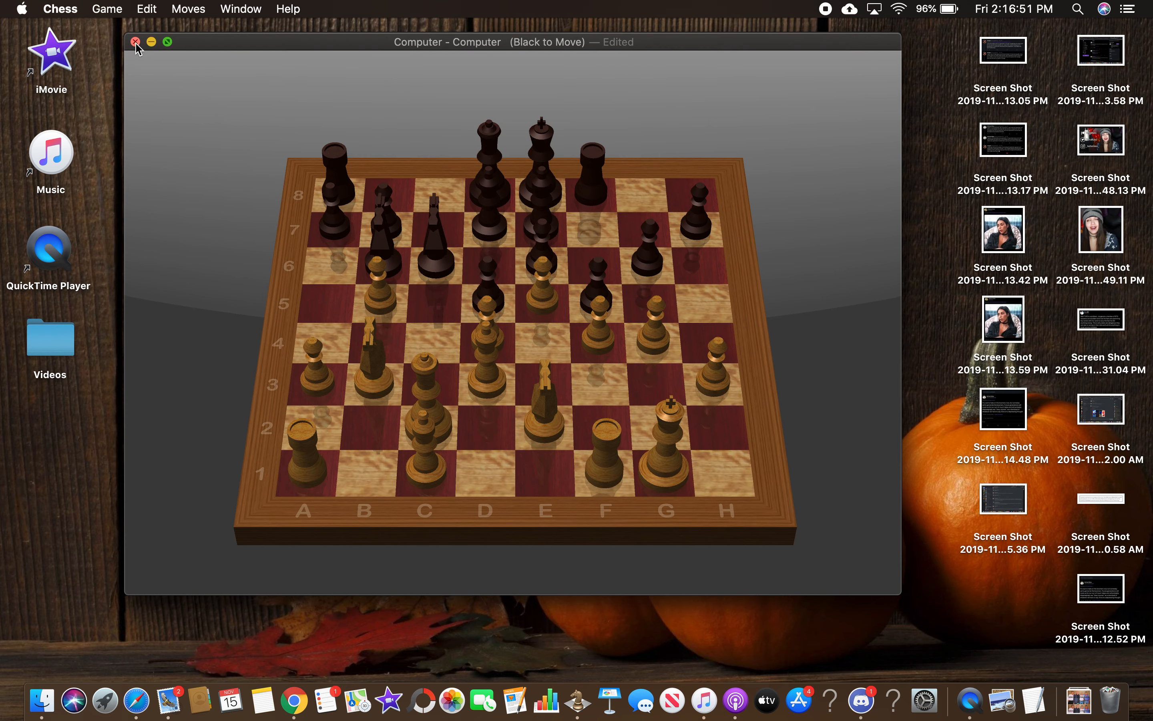
Close the Computer vs. Computer game and the finished Black-wins game without saving.
{"action": "left_click", "coordinate": [135, 42]}
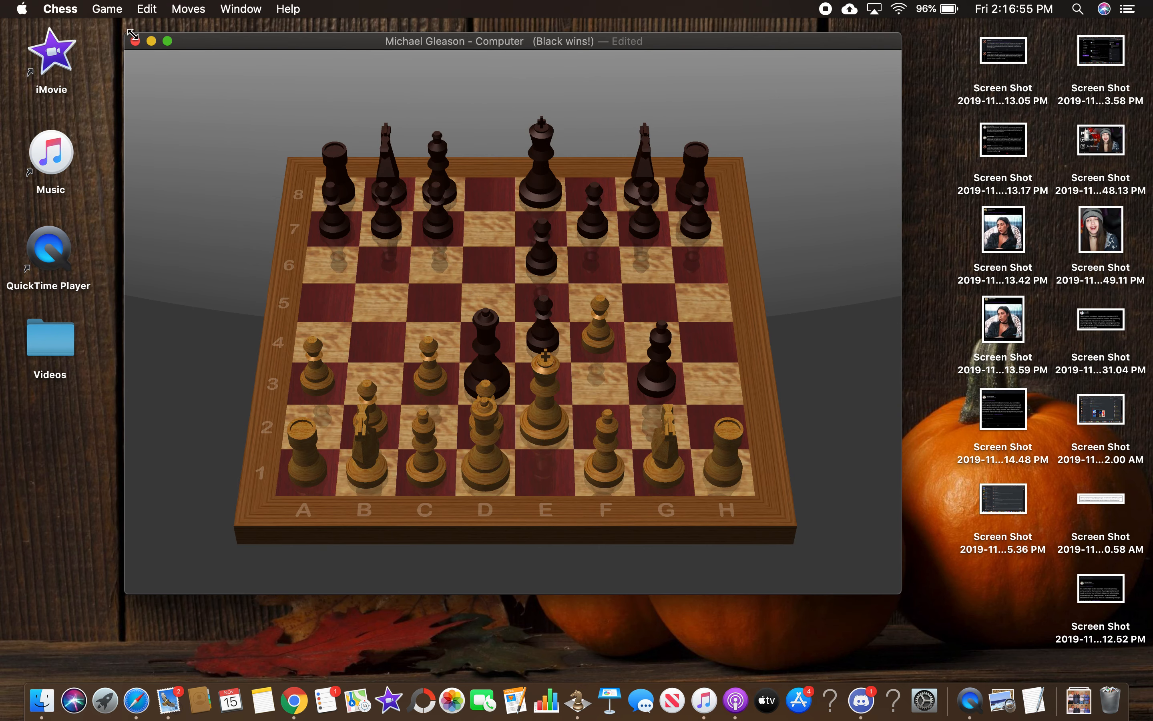
{"action": "left_click", "coordinate": [135, 40]}
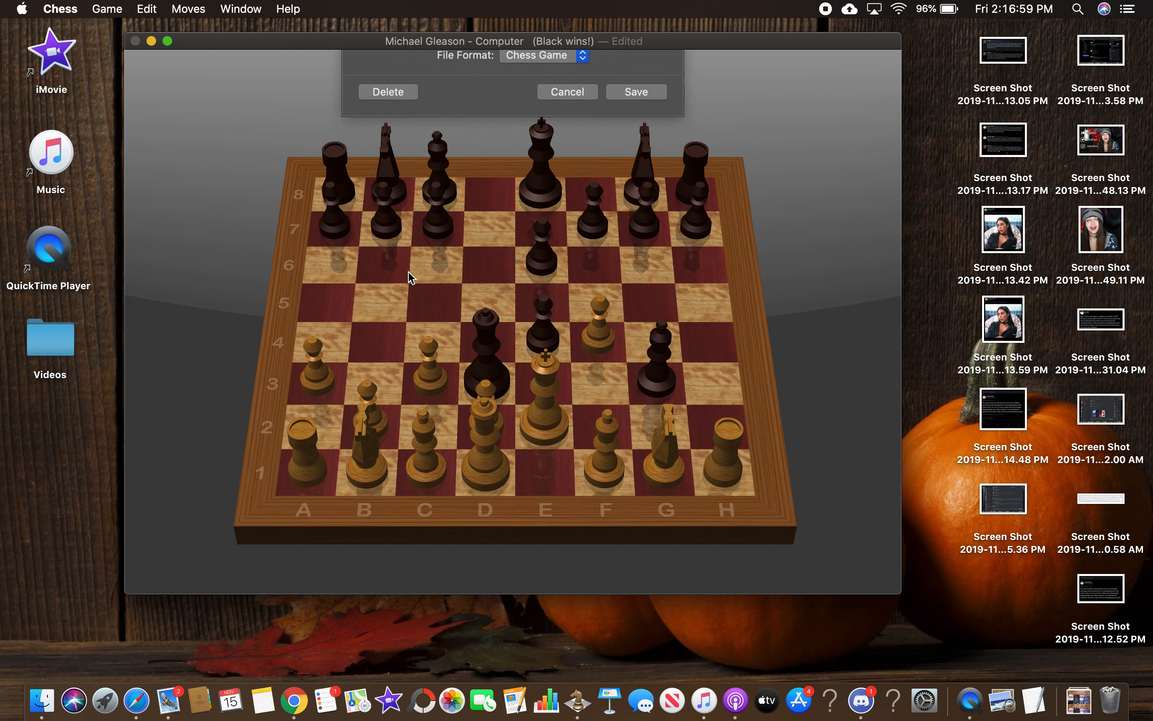
{"action": "left_click", "coordinate": [388, 91]}
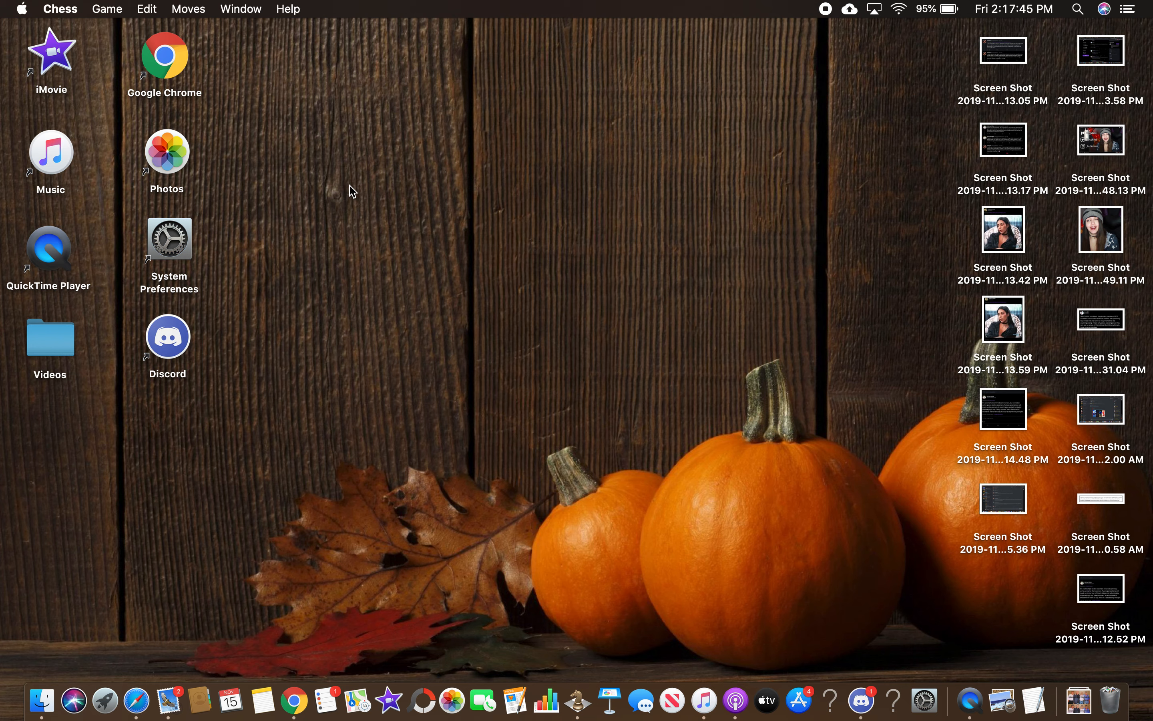
{"action": "mouse_move", "coordinate": [684, 5]}
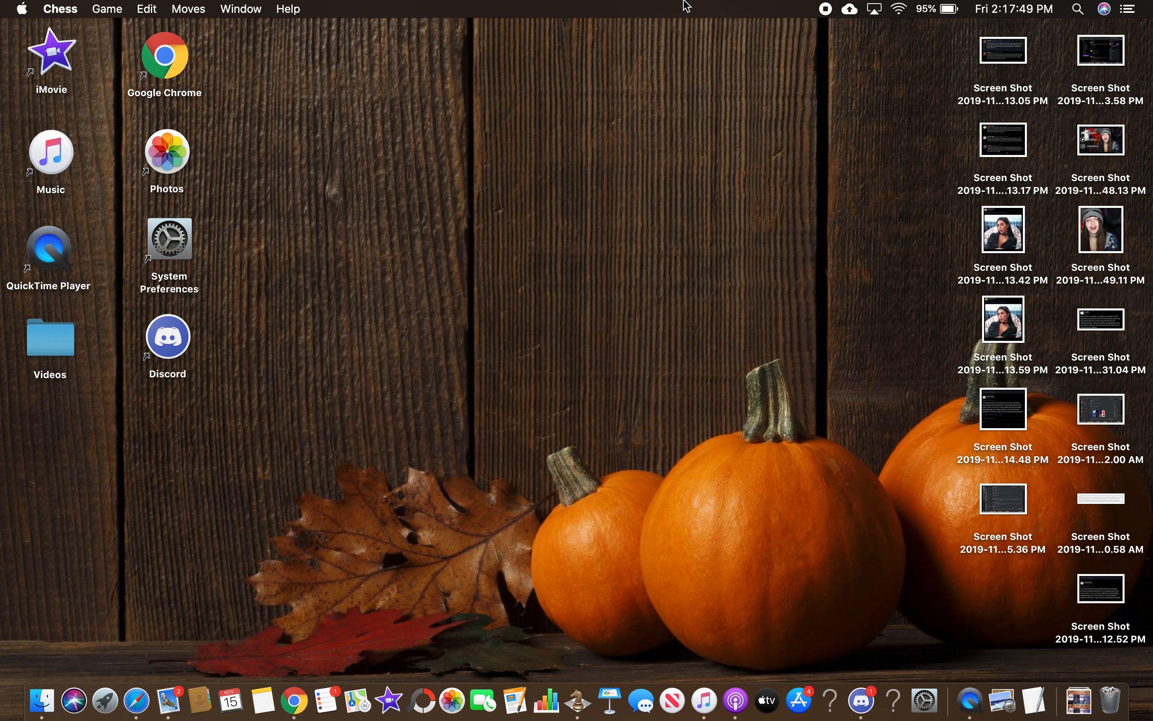